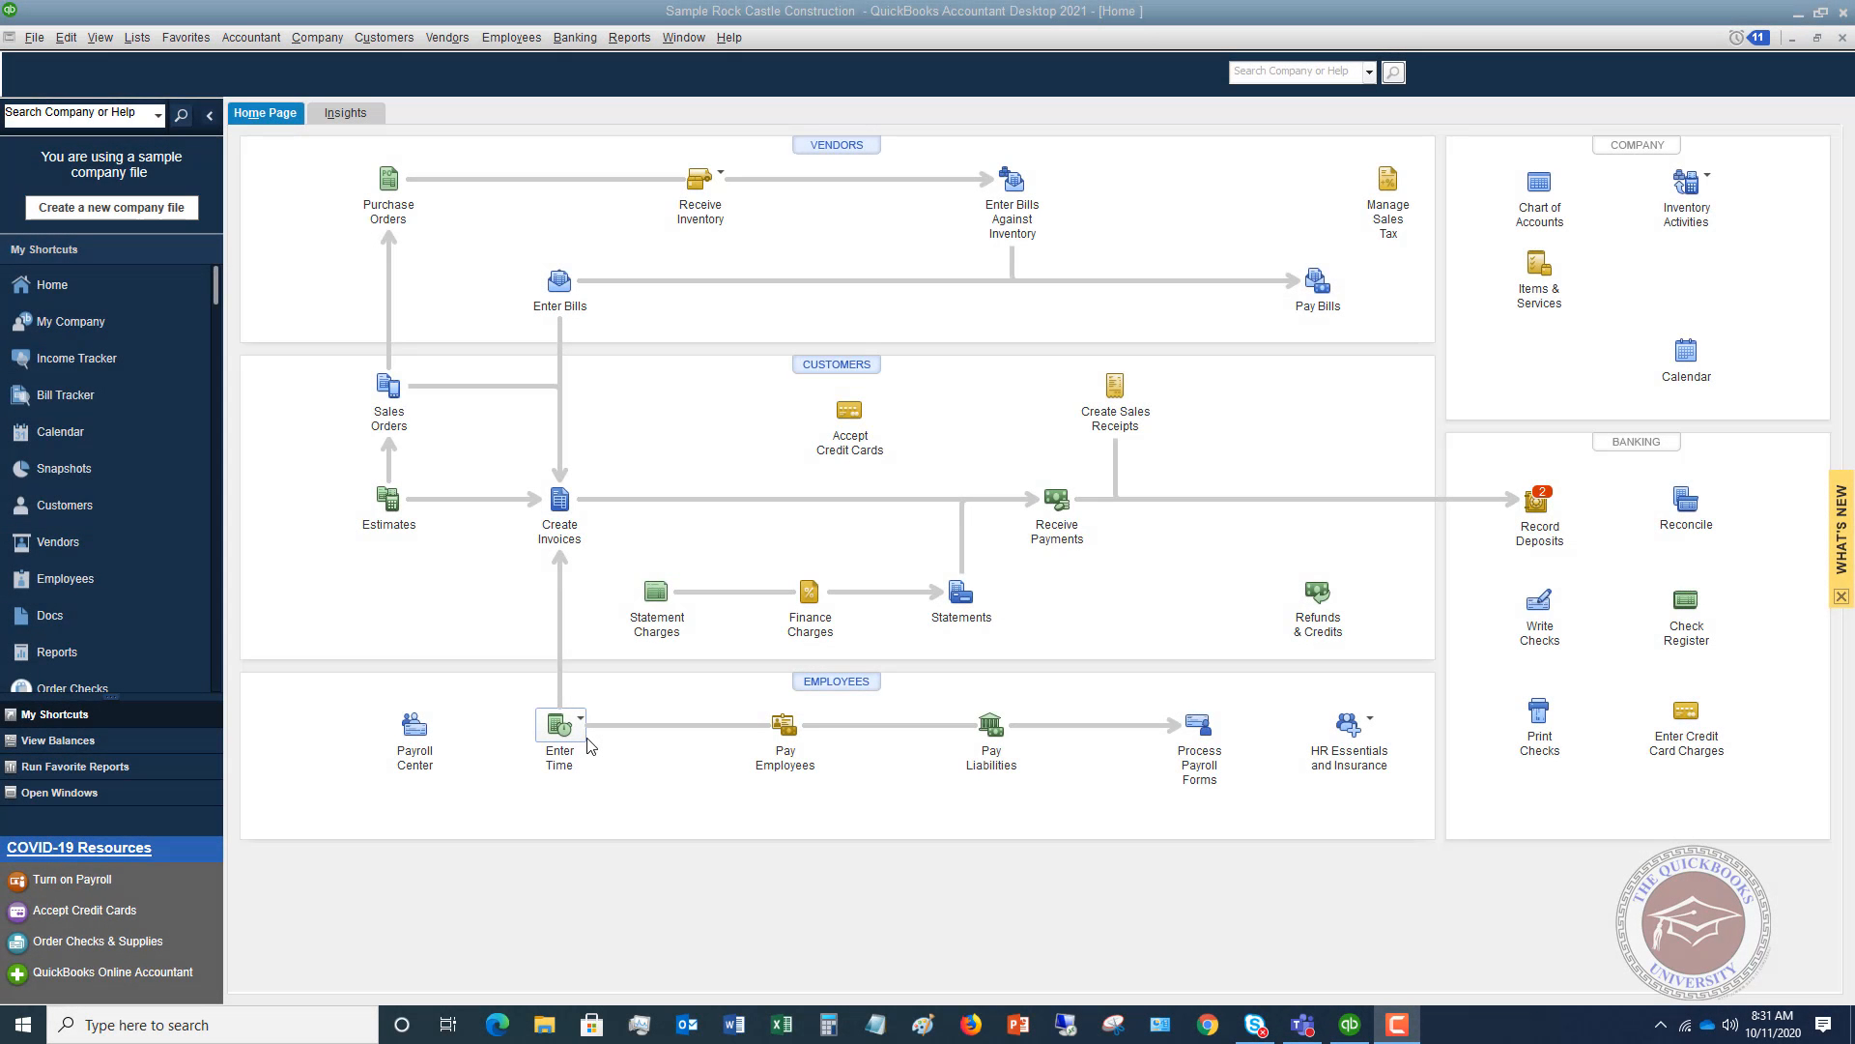
{"action": "mouse_move", "coordinate": [557, 724]}
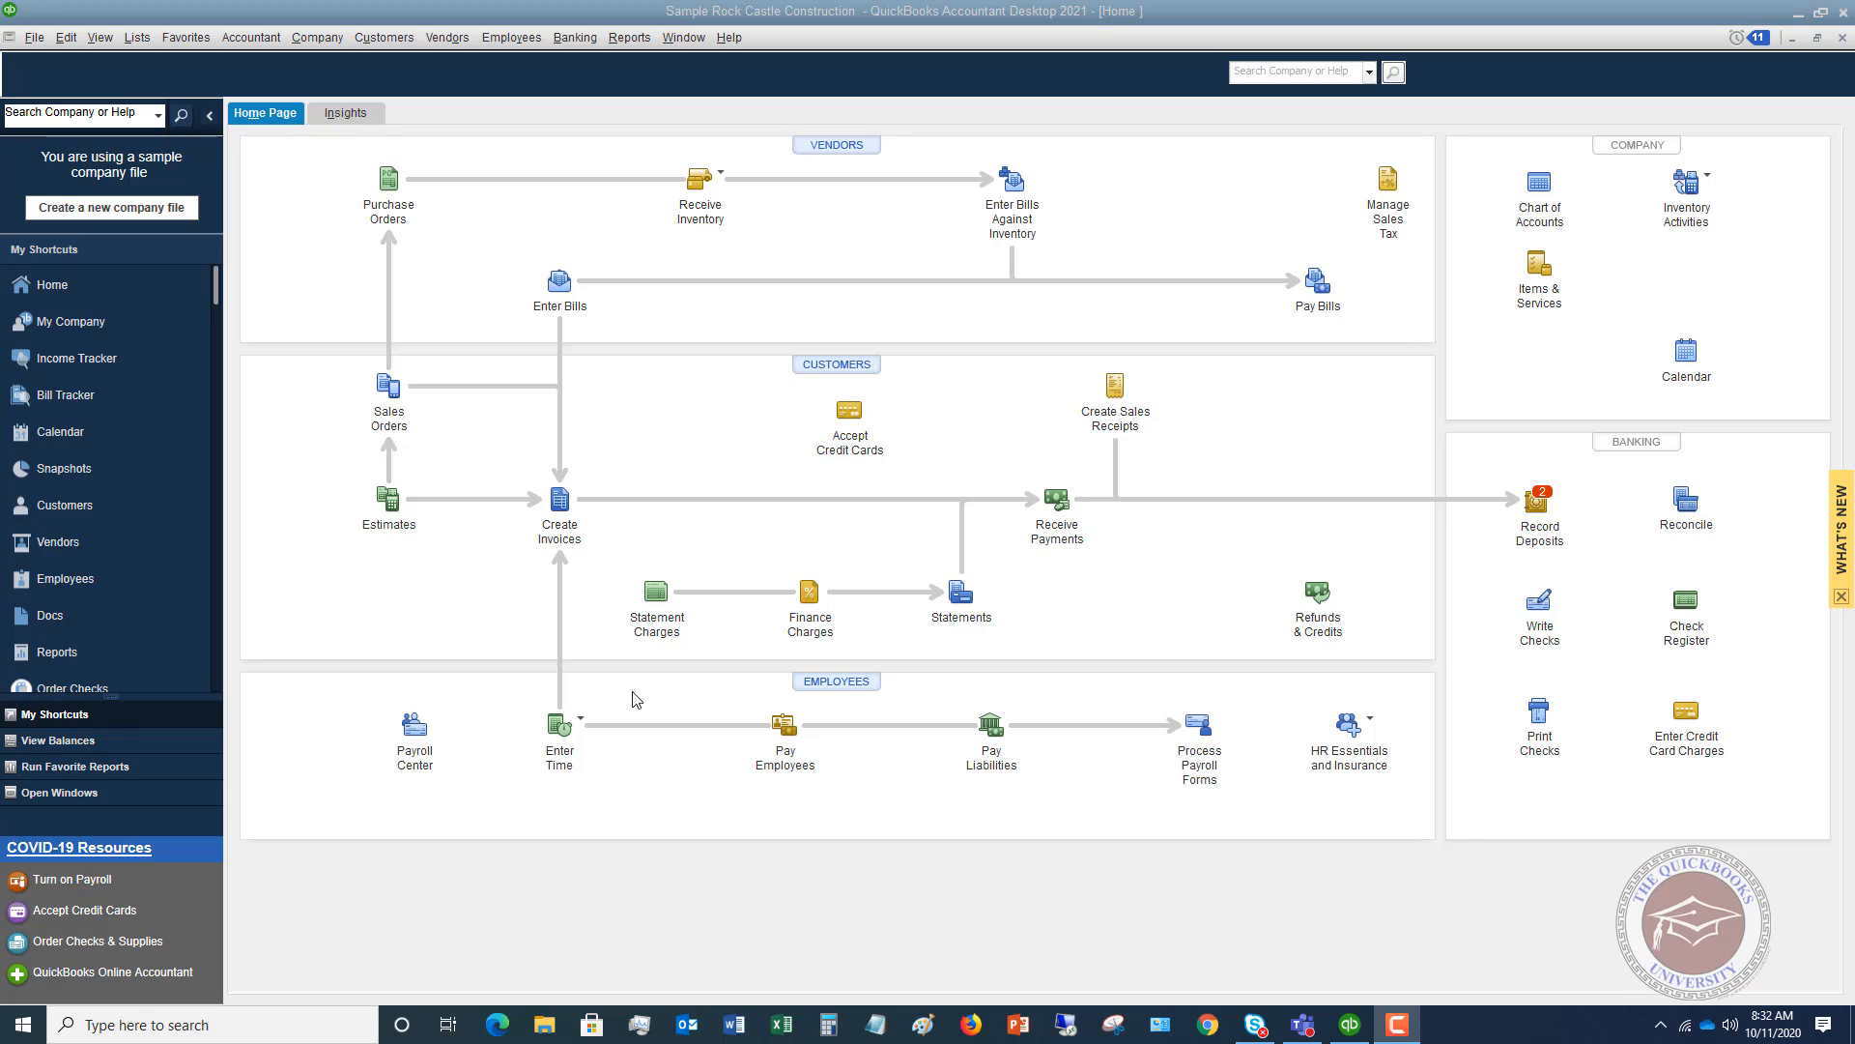
{"action": "mouse_move", "coordinate": [924, 68]}
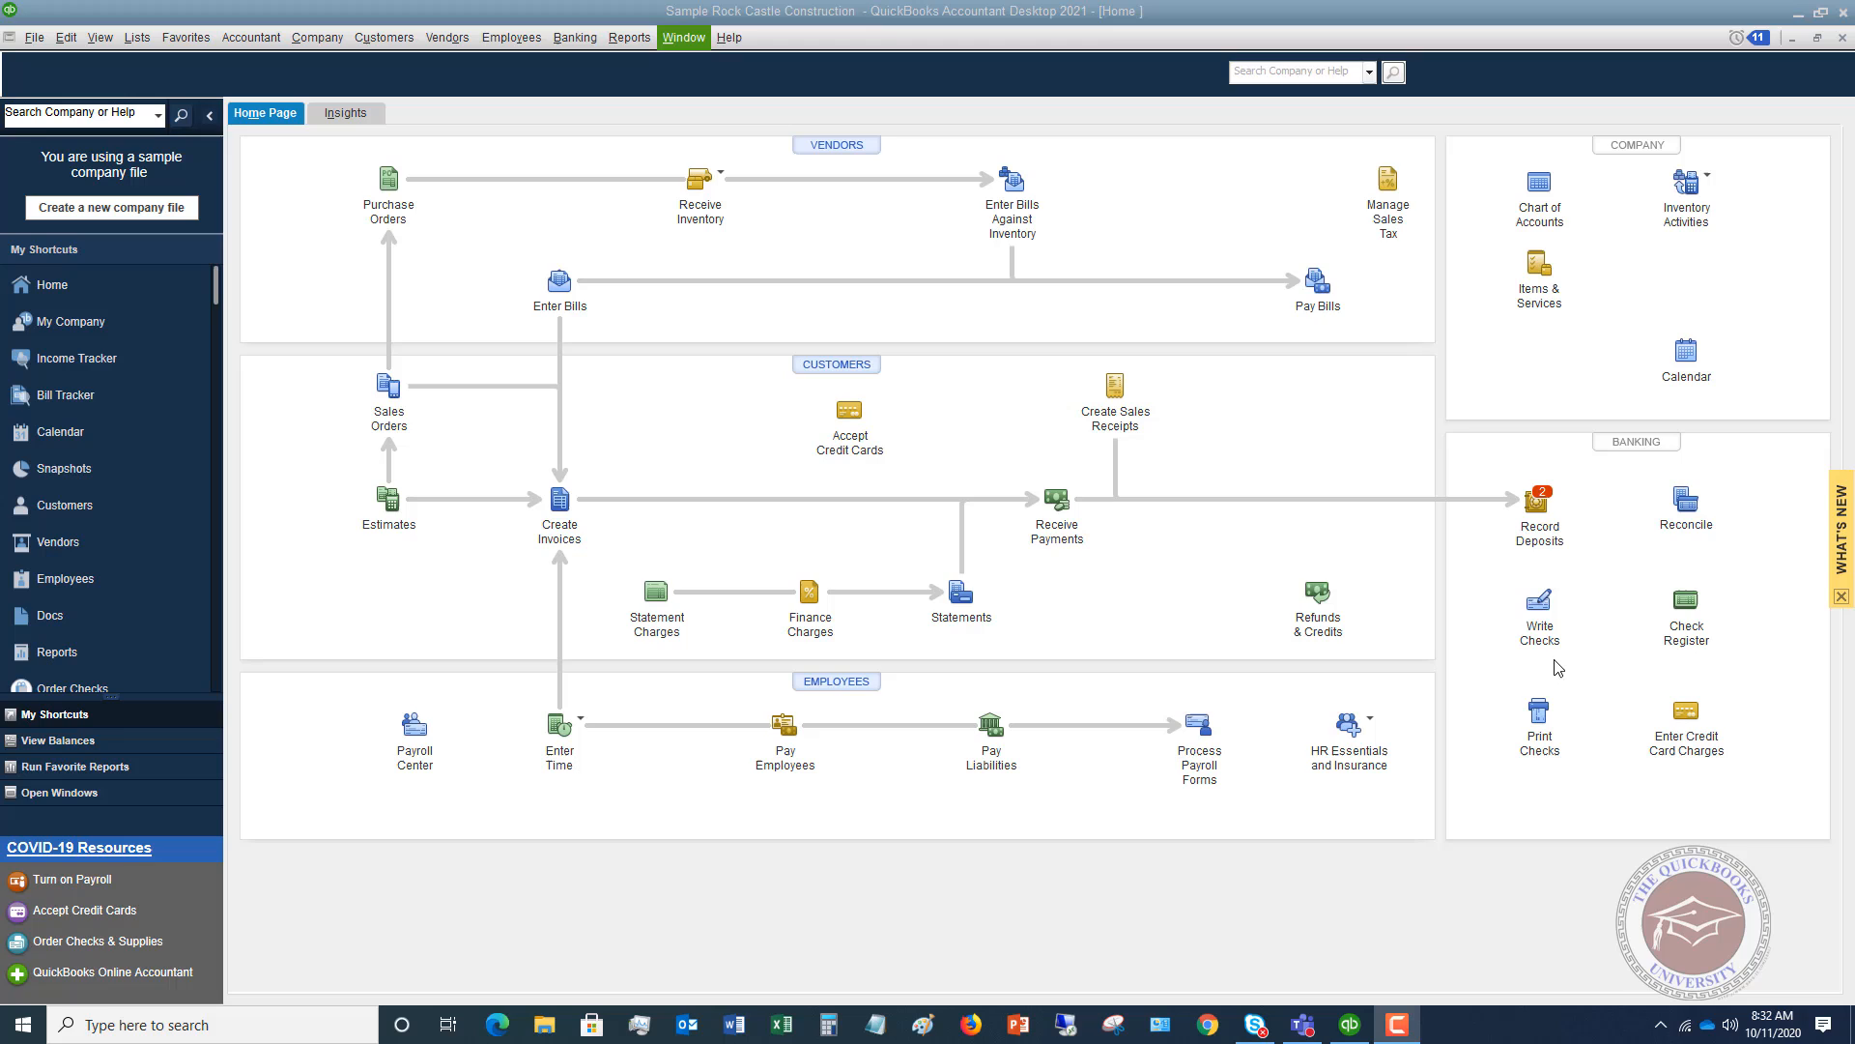
{"action": "mouse_move", "coordinate": [1685, 715]}
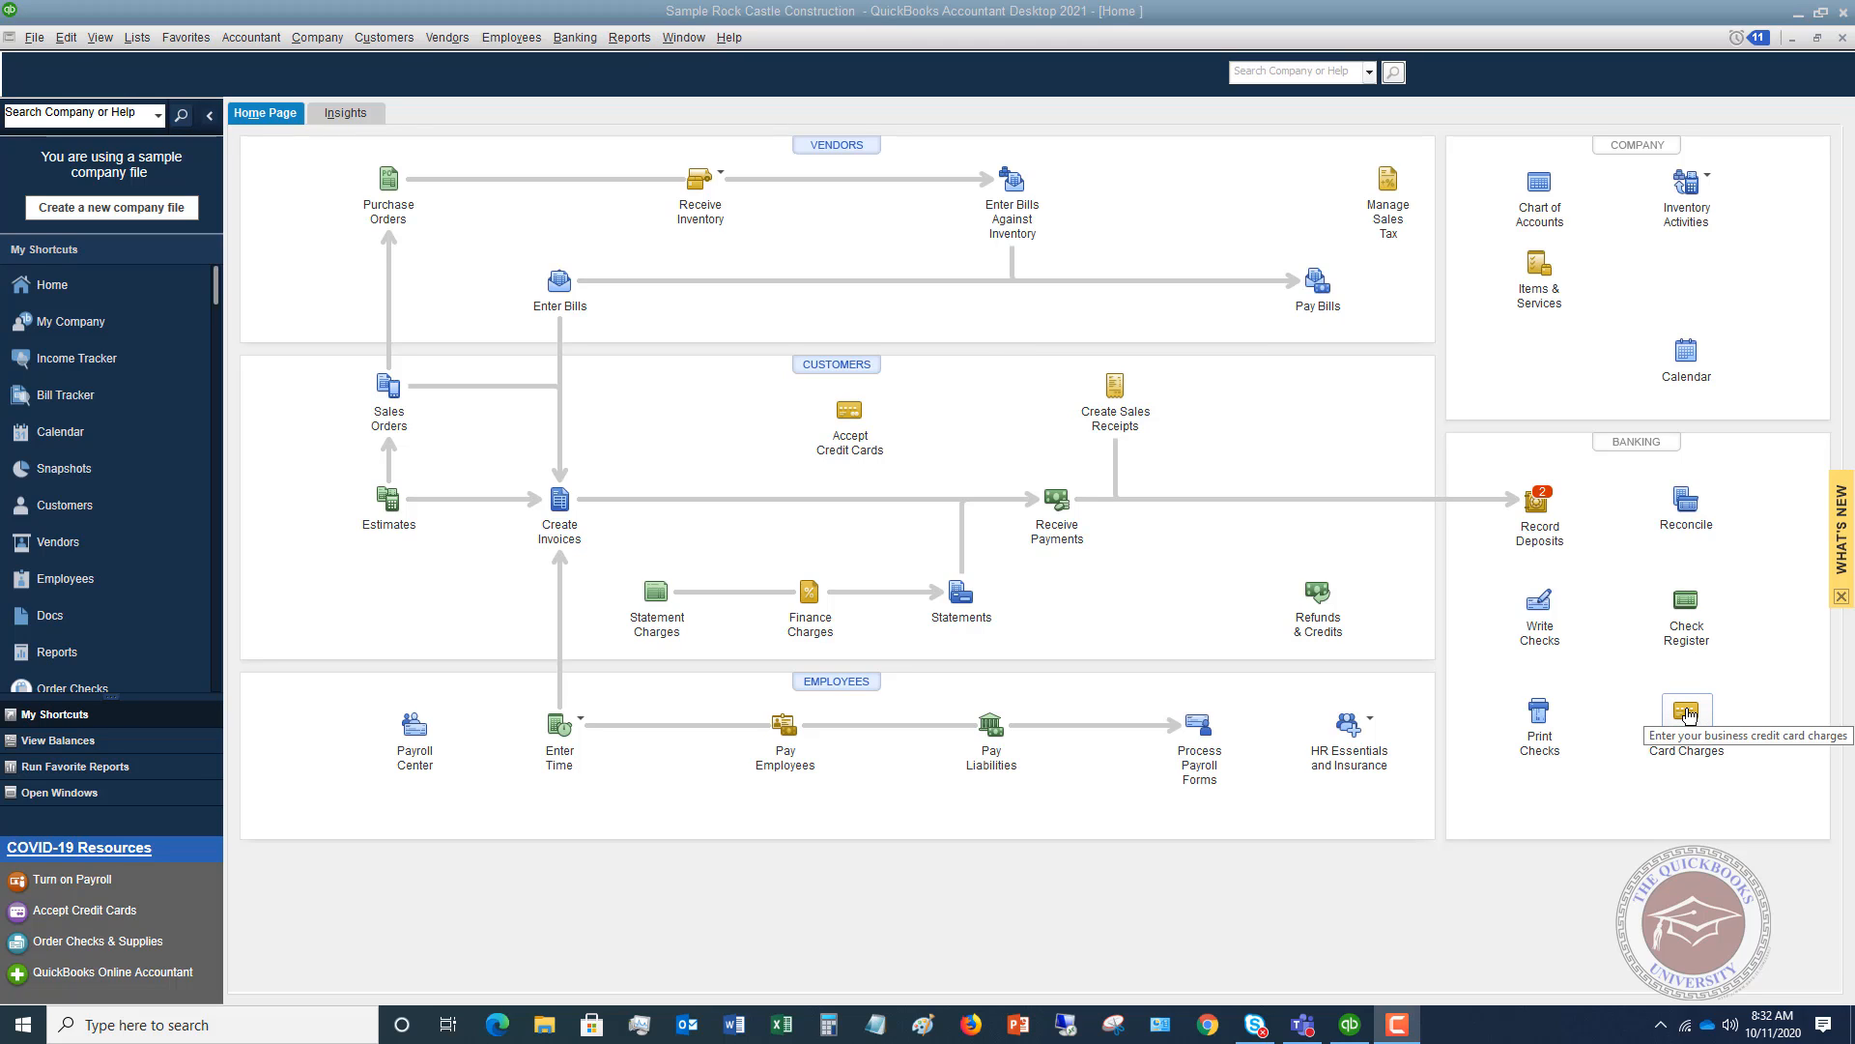
{"action": "mouse_move", "coordinate": [1604, 654]}
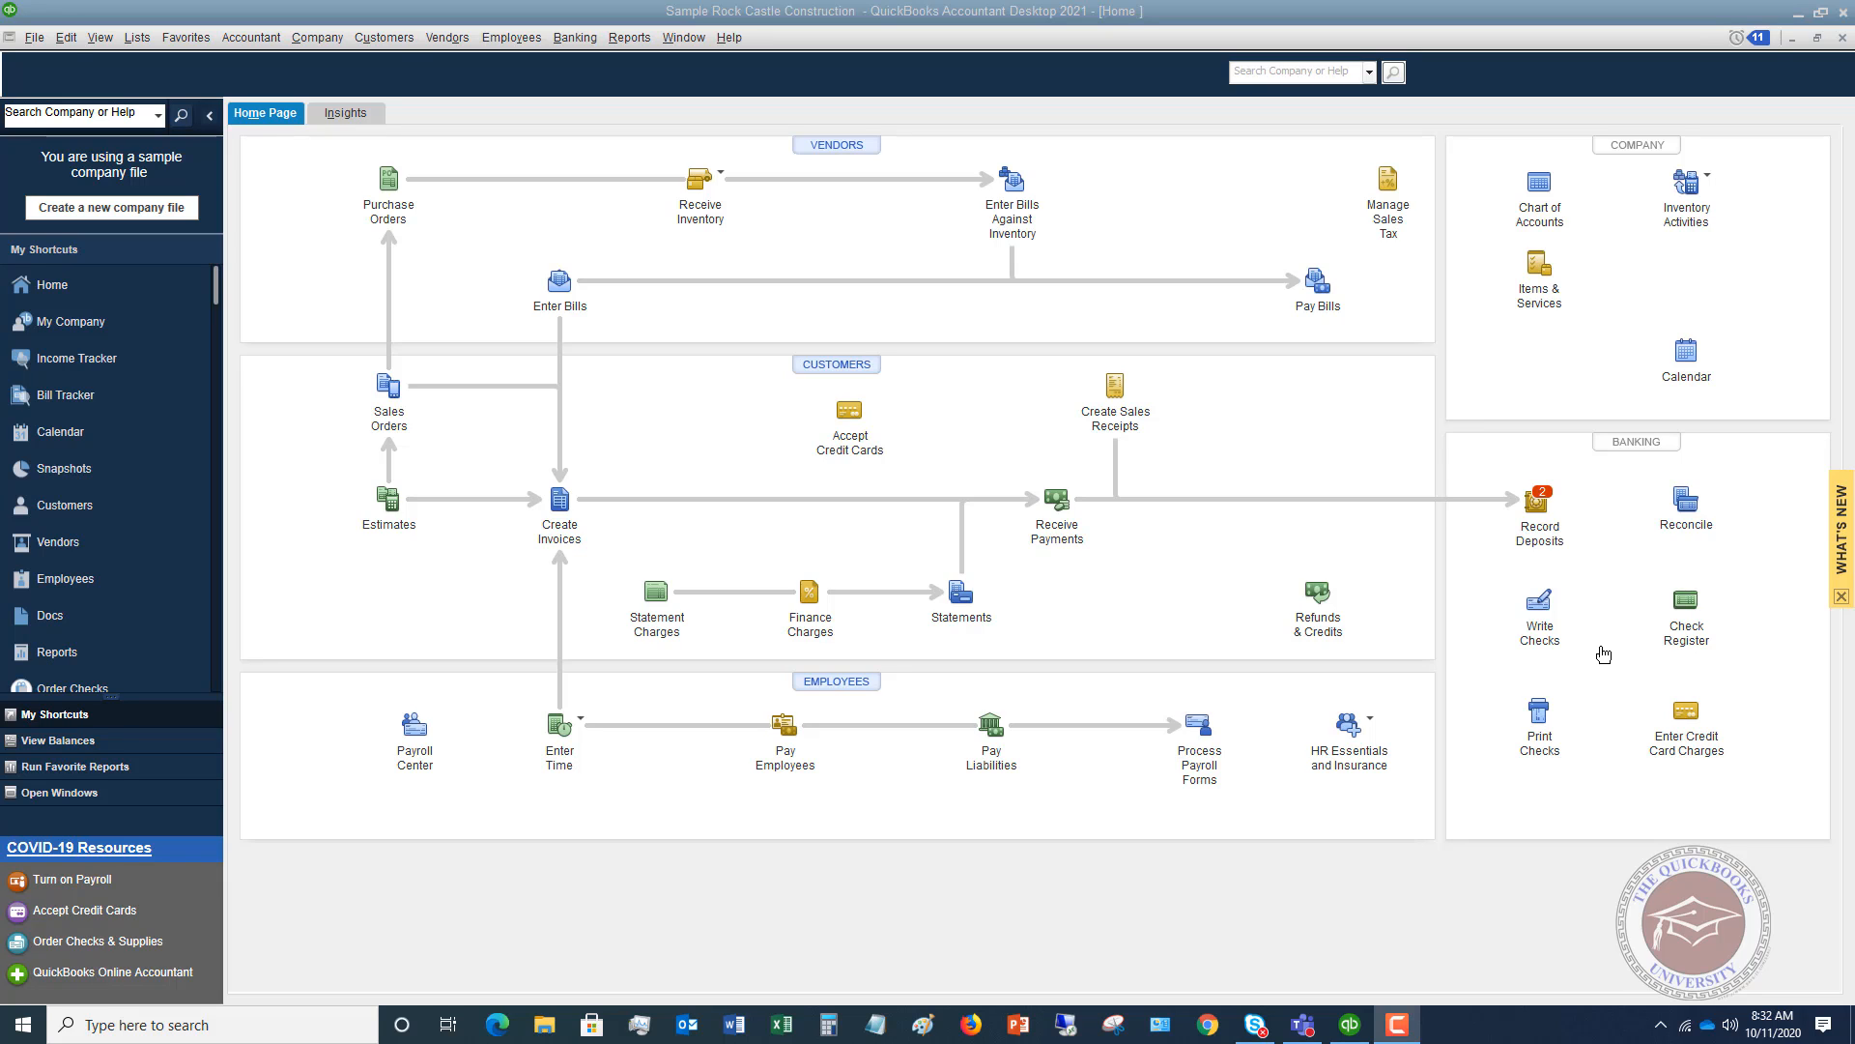
{"action": "mouse_move", "coordinate": [1681, 734]}
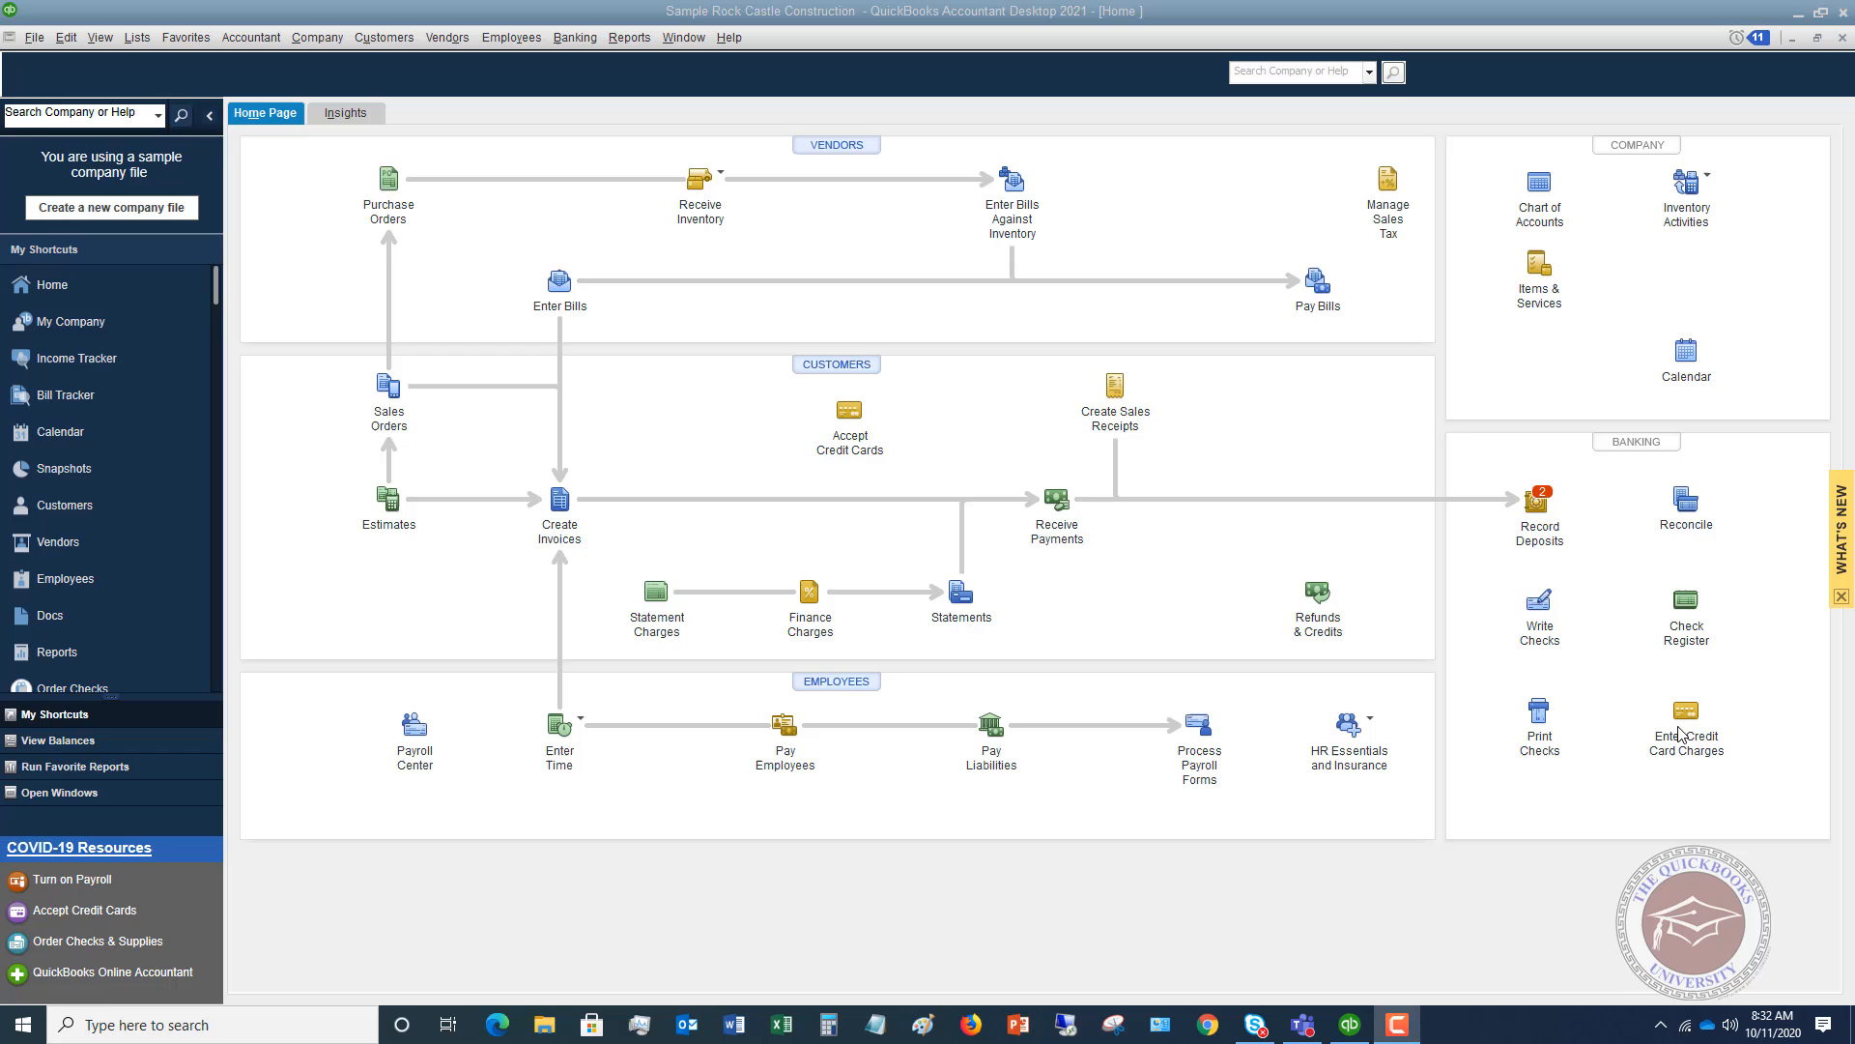
{"action": "mouse_move", "coordinate": [1685, 711]}
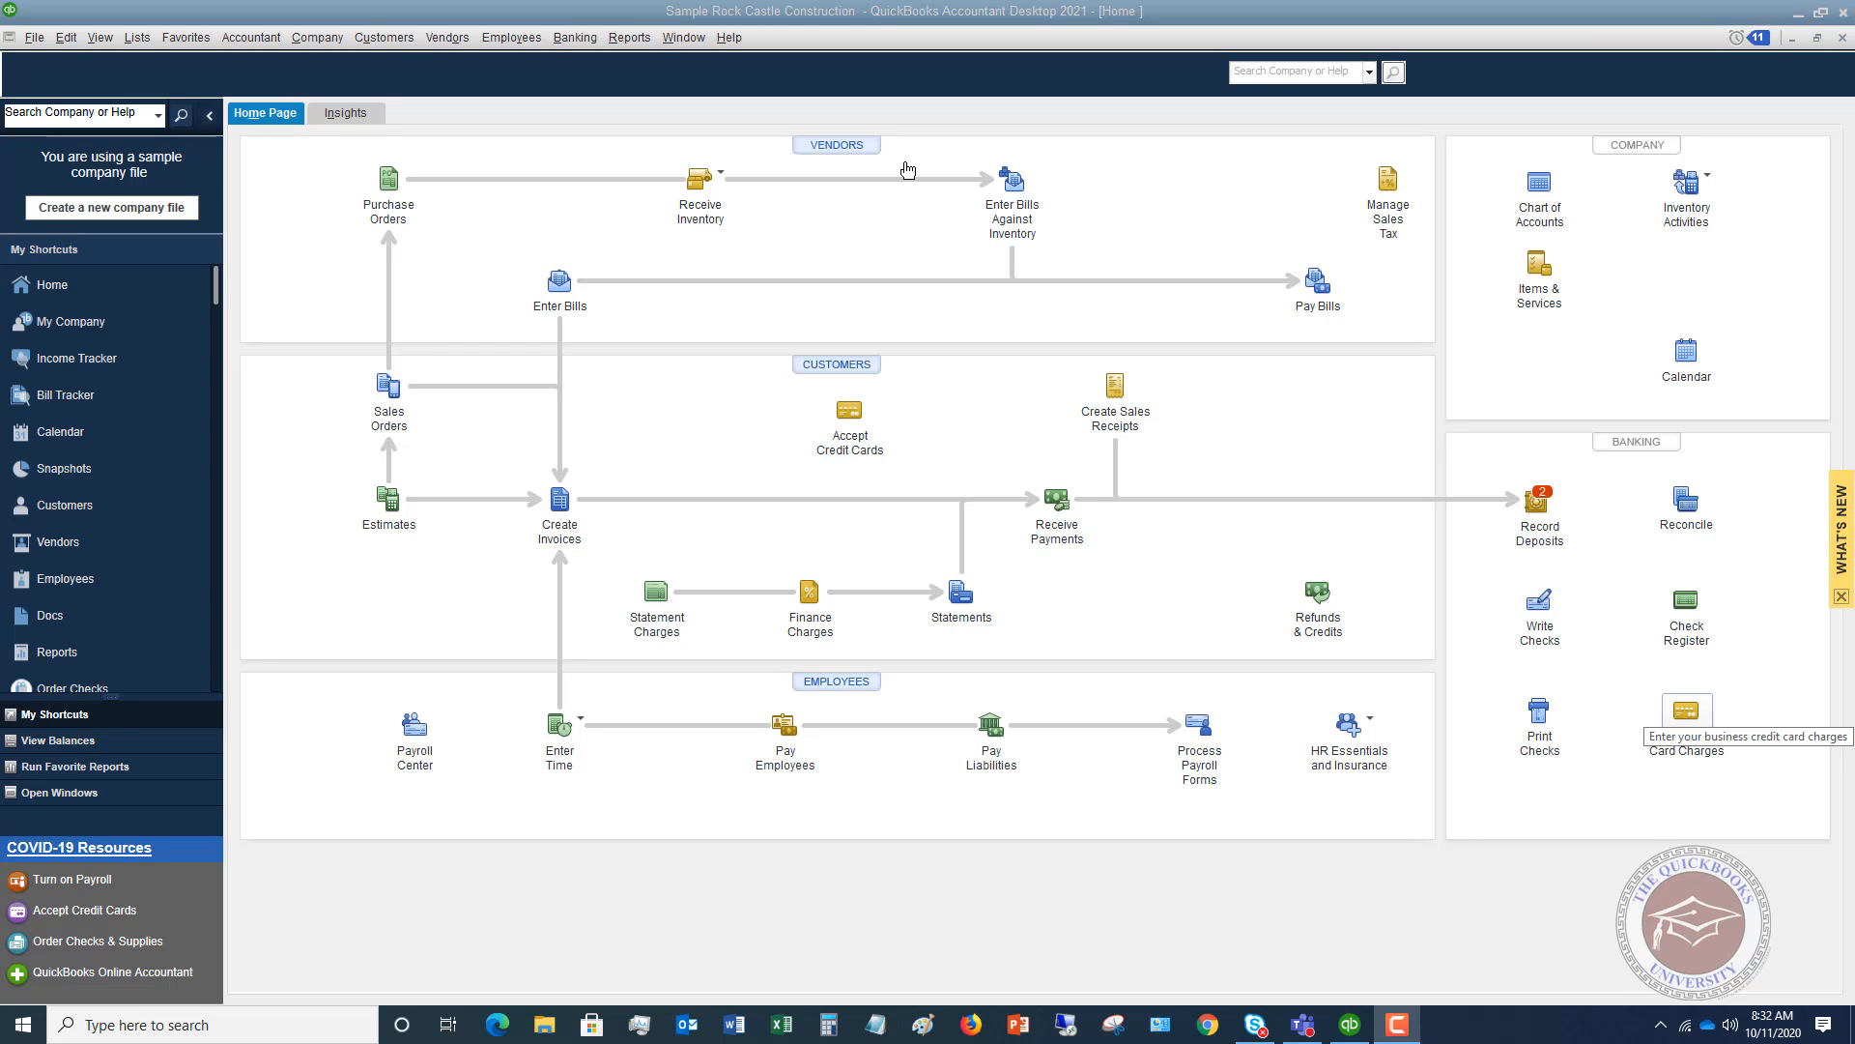
Step: Open Enter Credit Card Charges from the Banking menu
{"action": "left_click", "coordinate": [575, 37]}
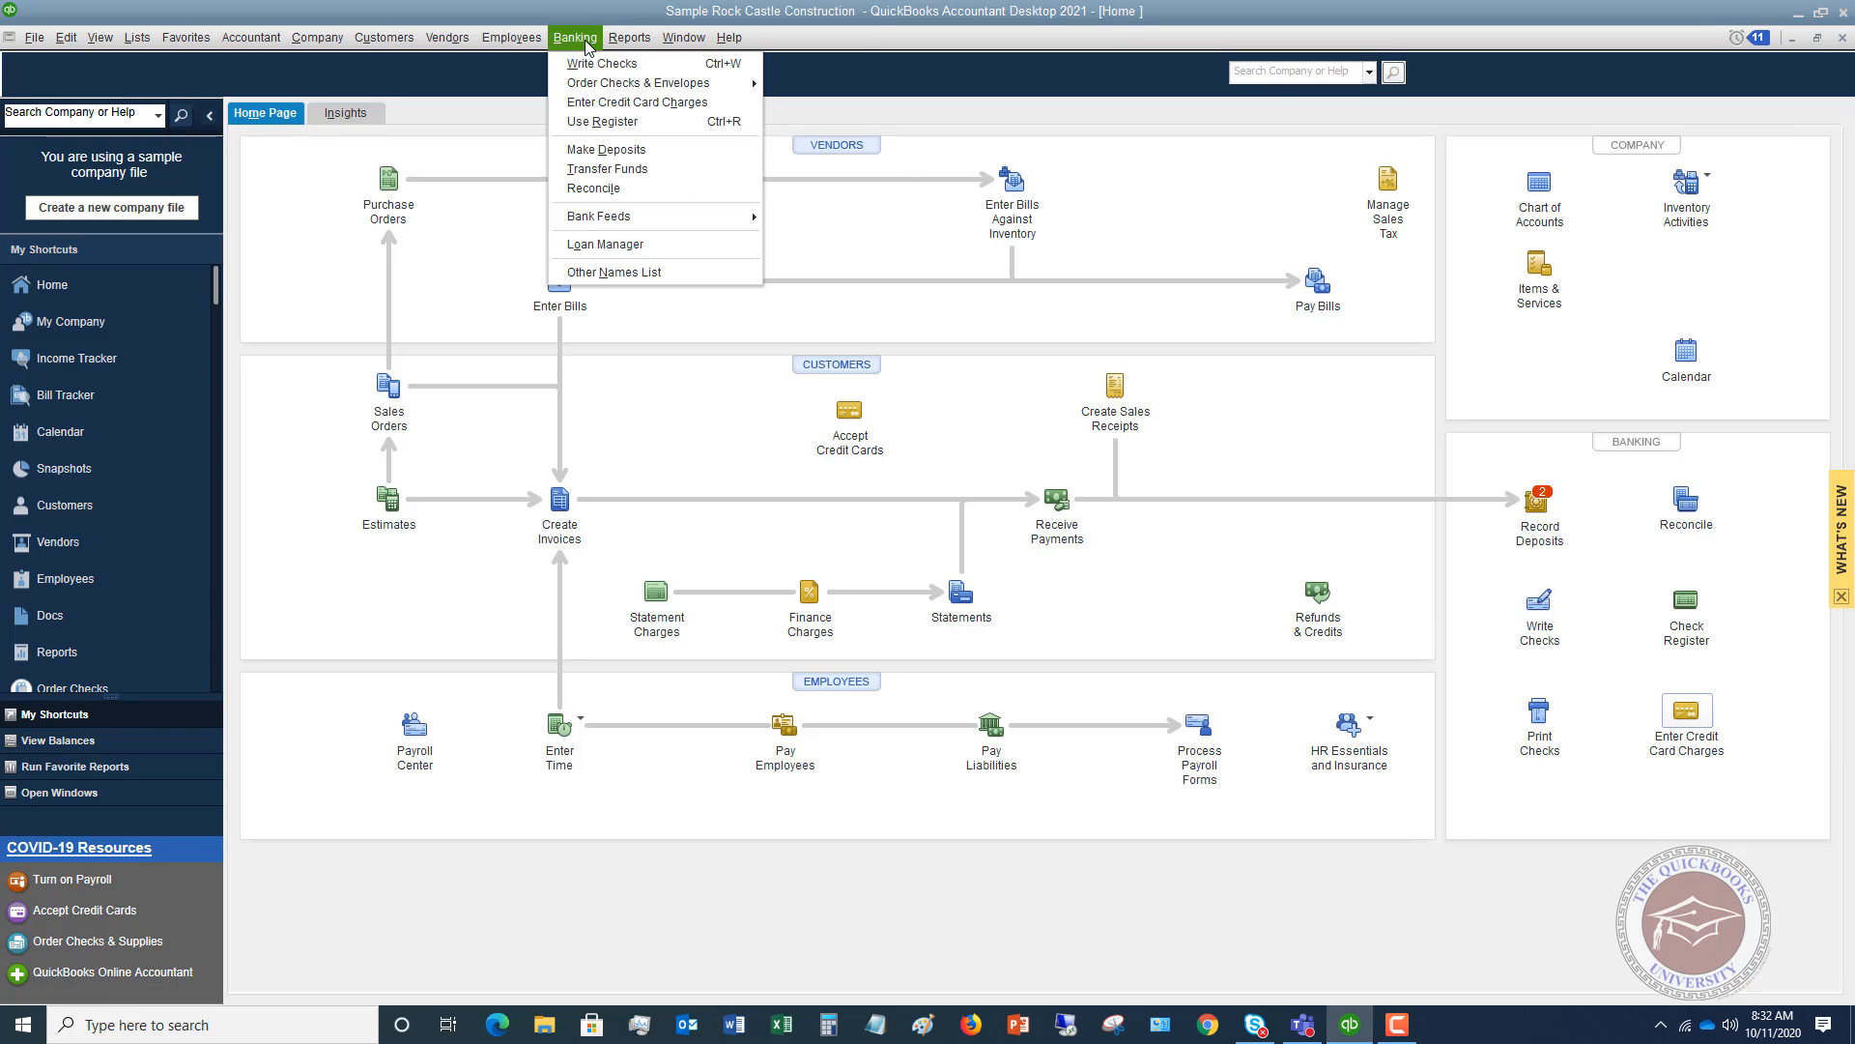
{"action": "mouse_move", "coordinate": [591, 107]}
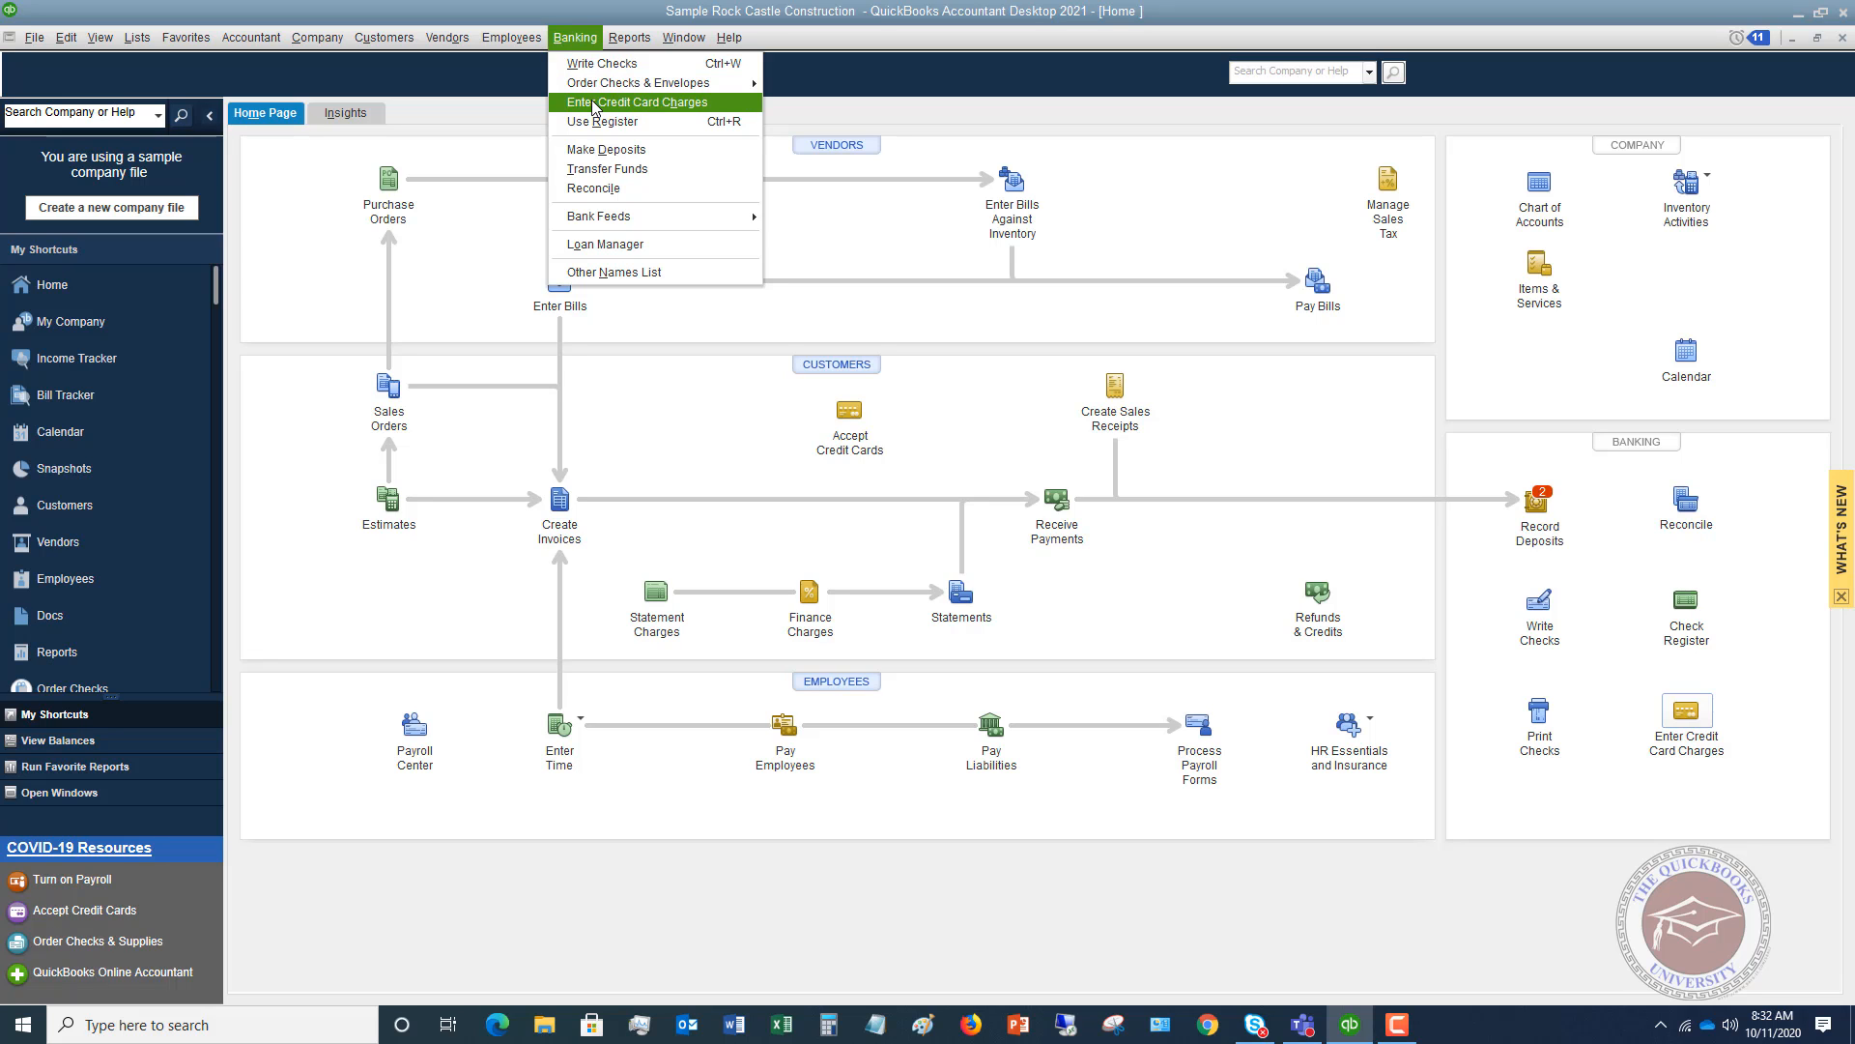
{"action": "left_click", "coordinate": [629, 101]}
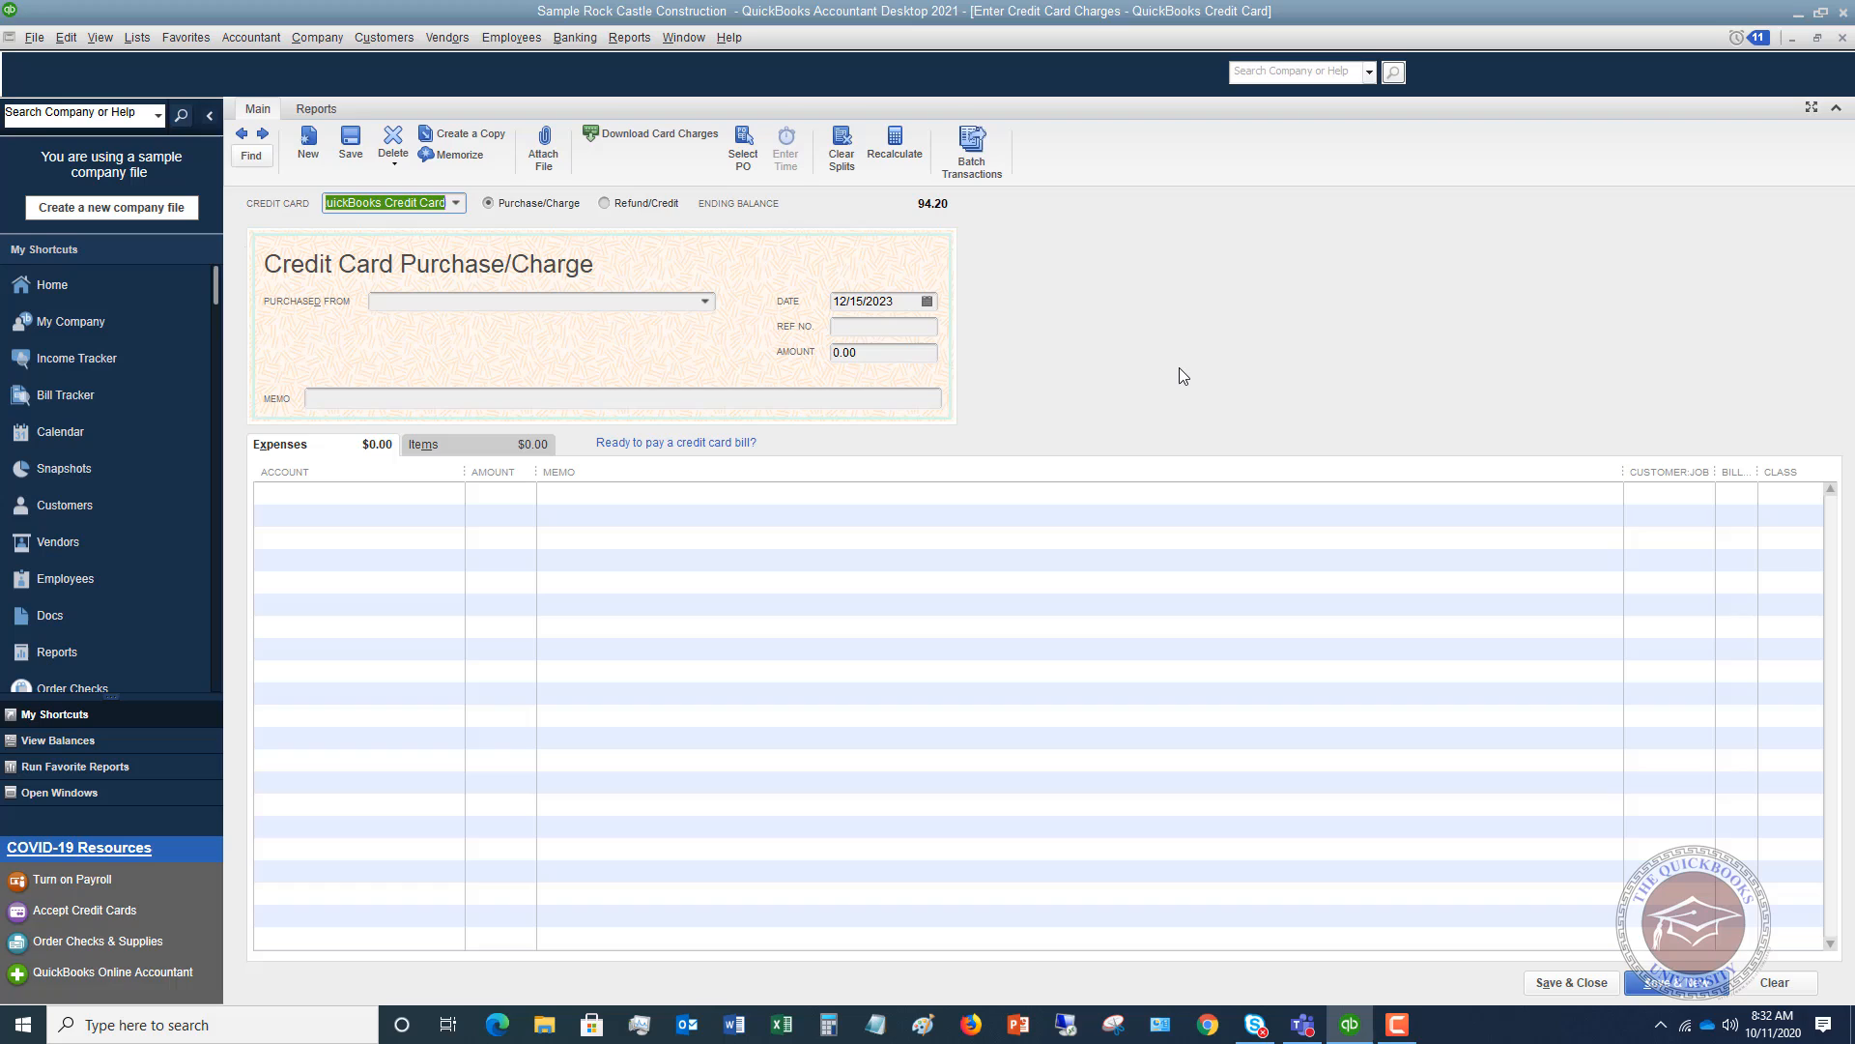
{"action": "mouse_move", "coordinate": [574, 317]}
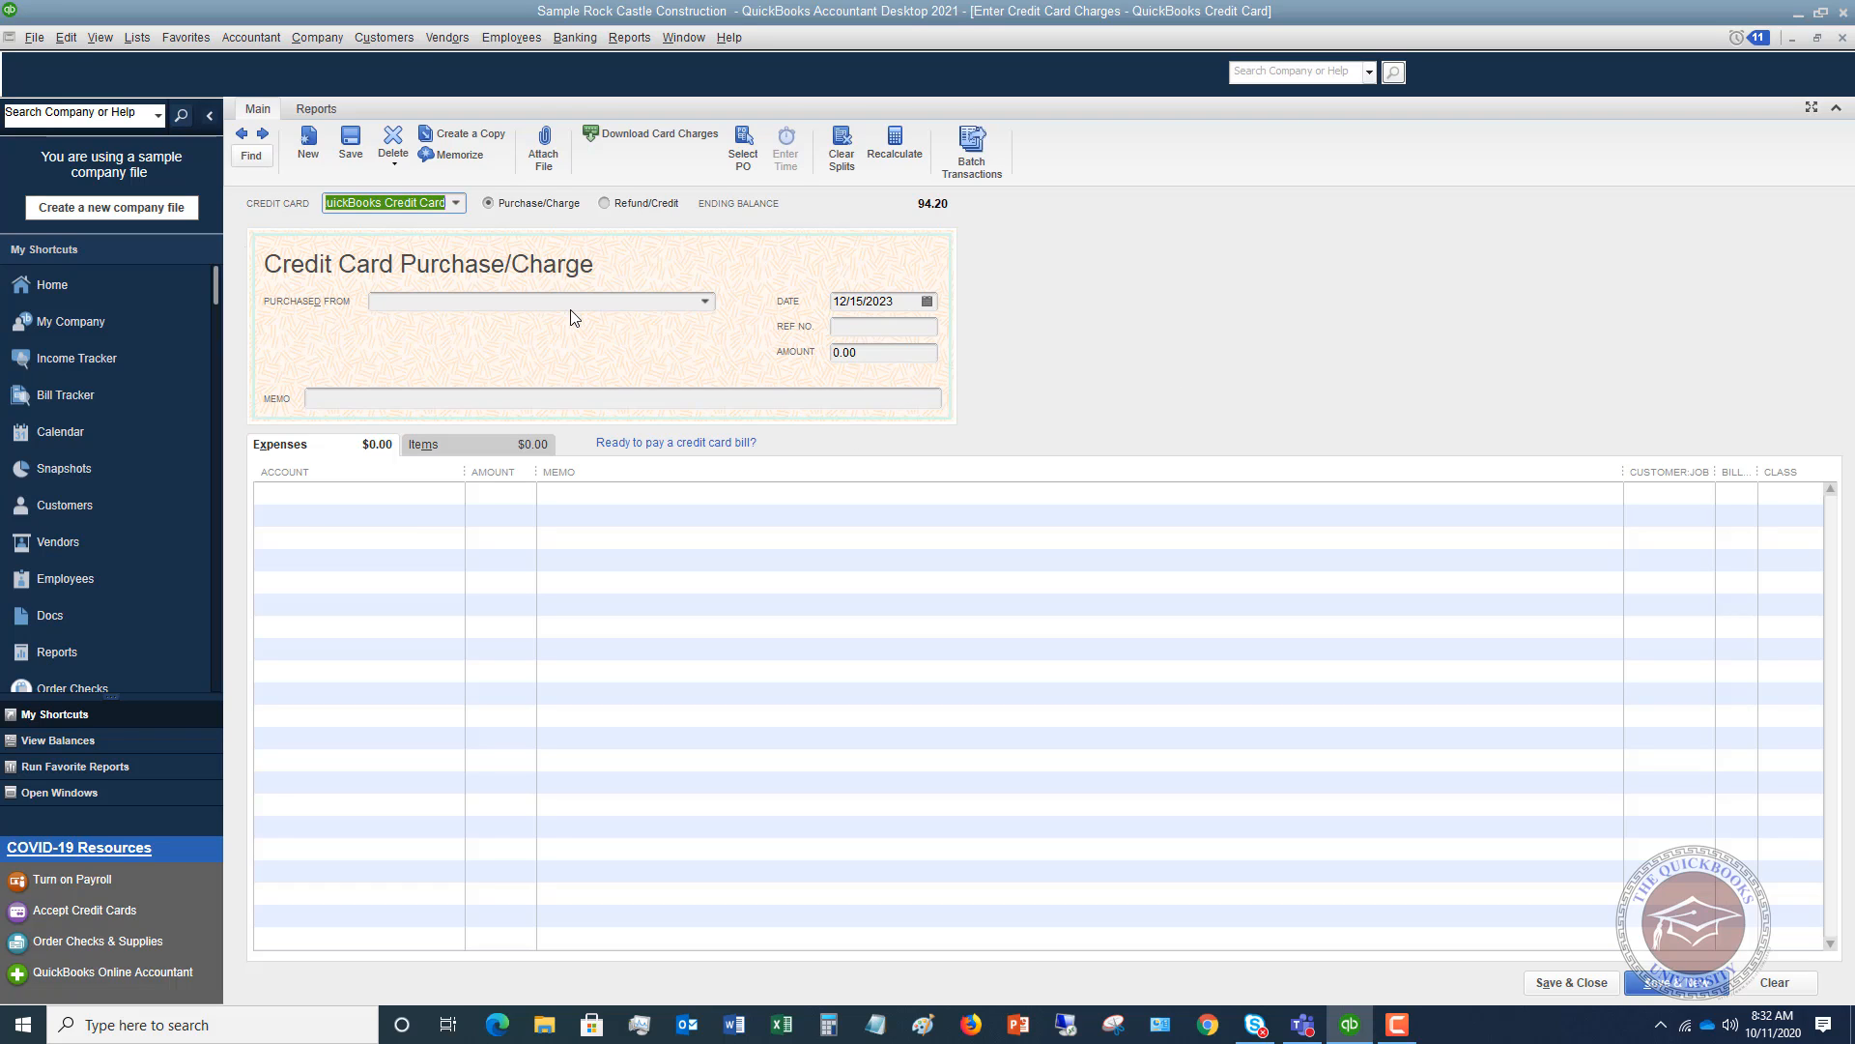
Step: Select Costco as the Purchased From vendor, pre-filling an Office Supplies expense line
{"action": "left_click", "coordinate": [533, 301]}
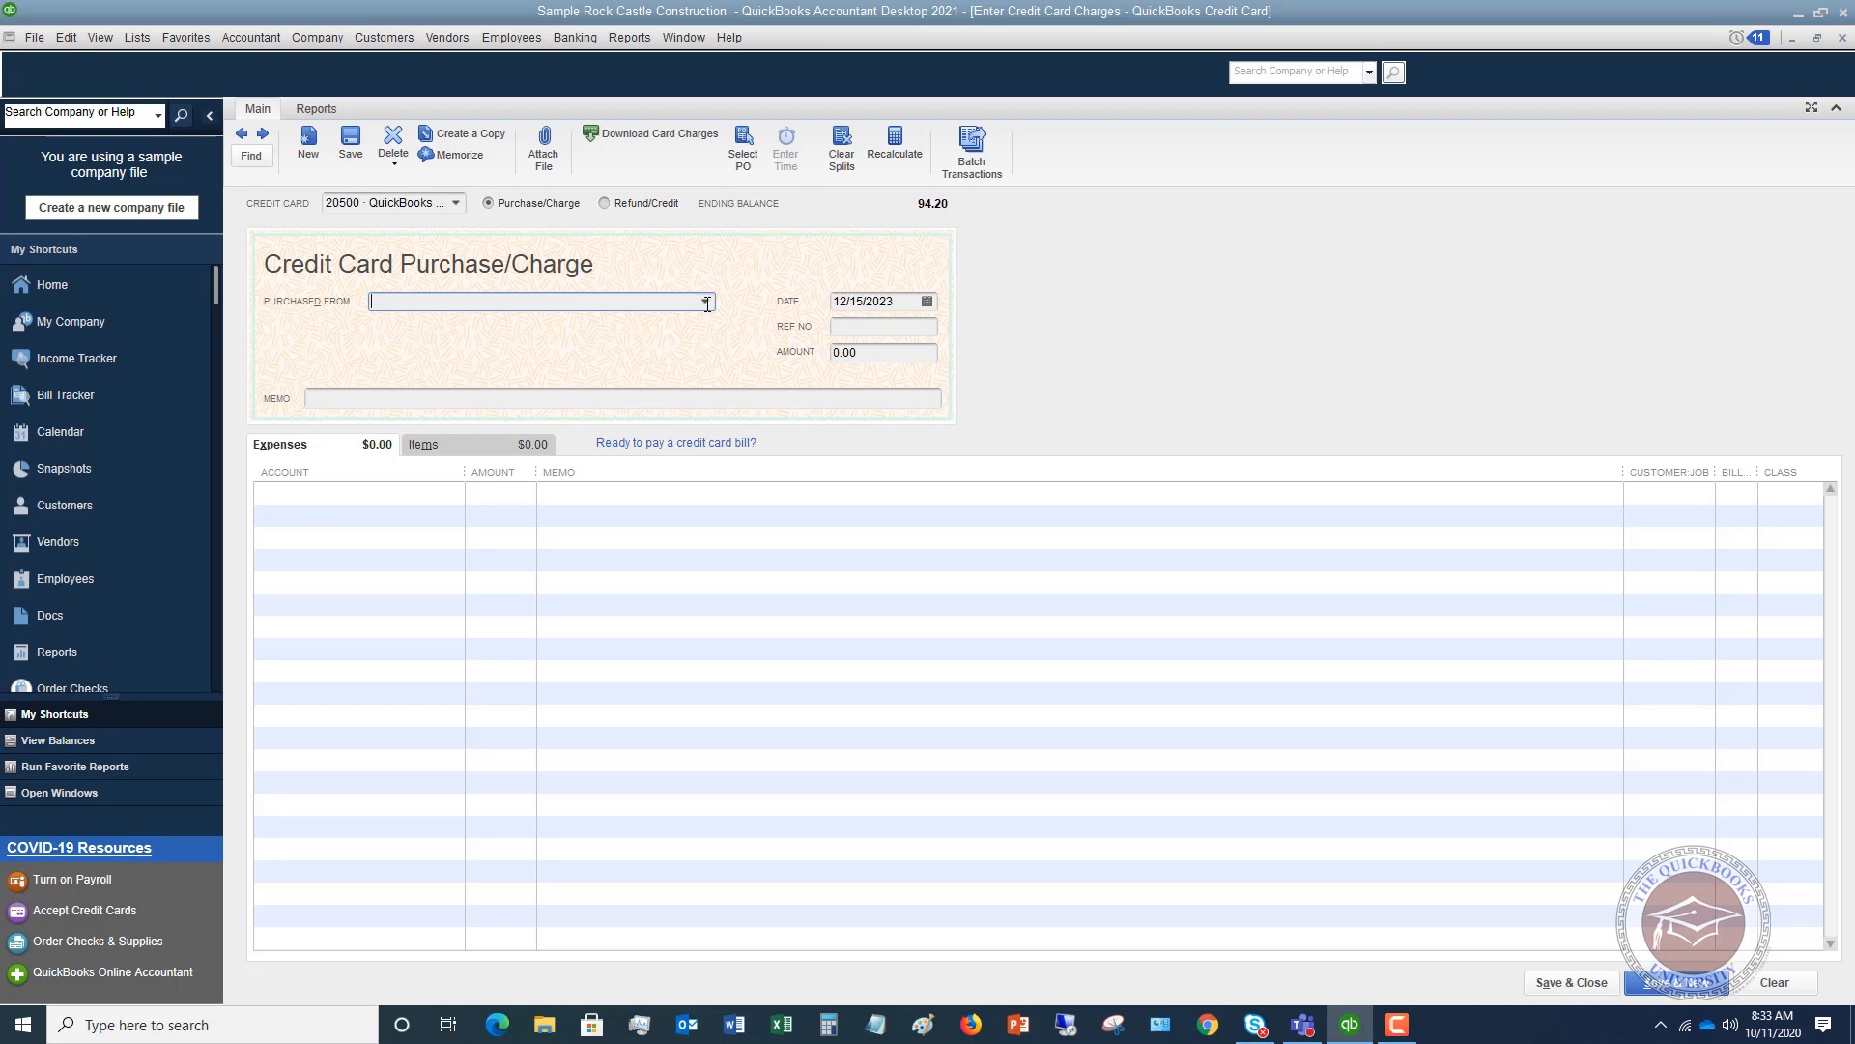
{"action": "left_click", "coordinate": [707, 301]}
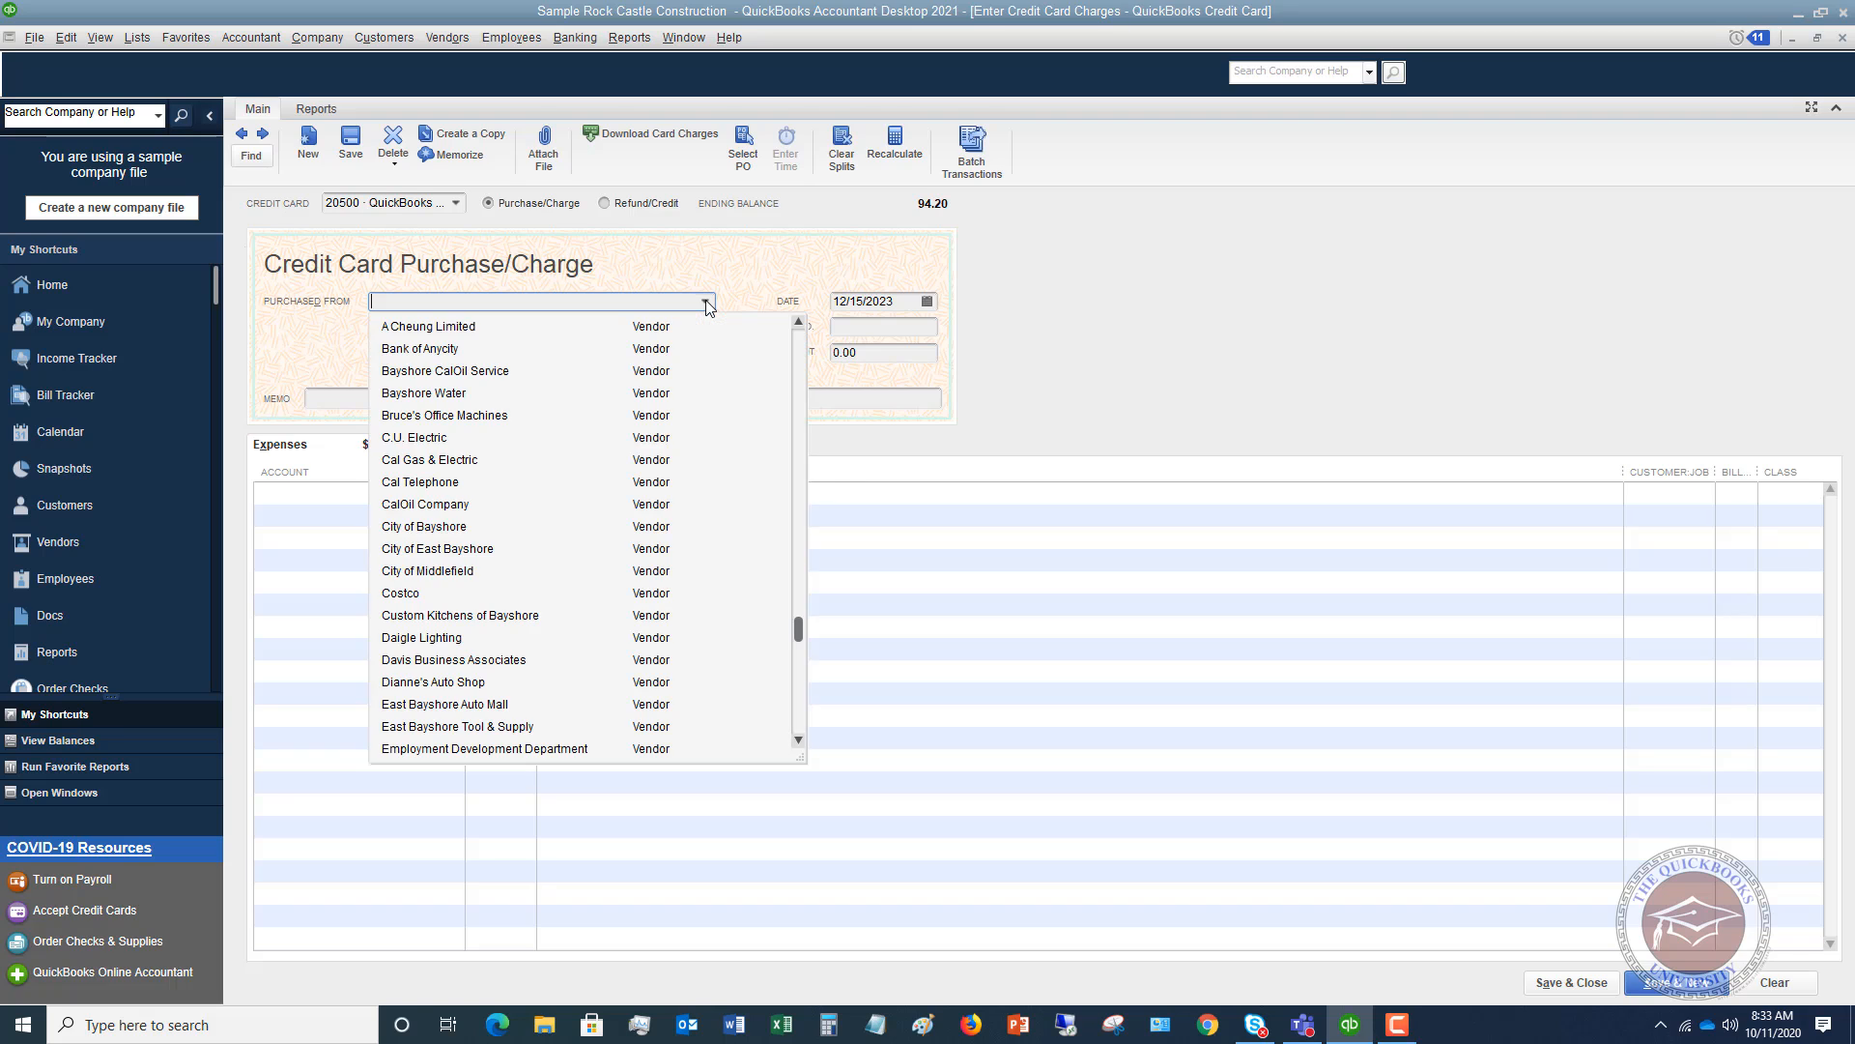
{"action": "mouse_move", "coordinate": [707, 307]}
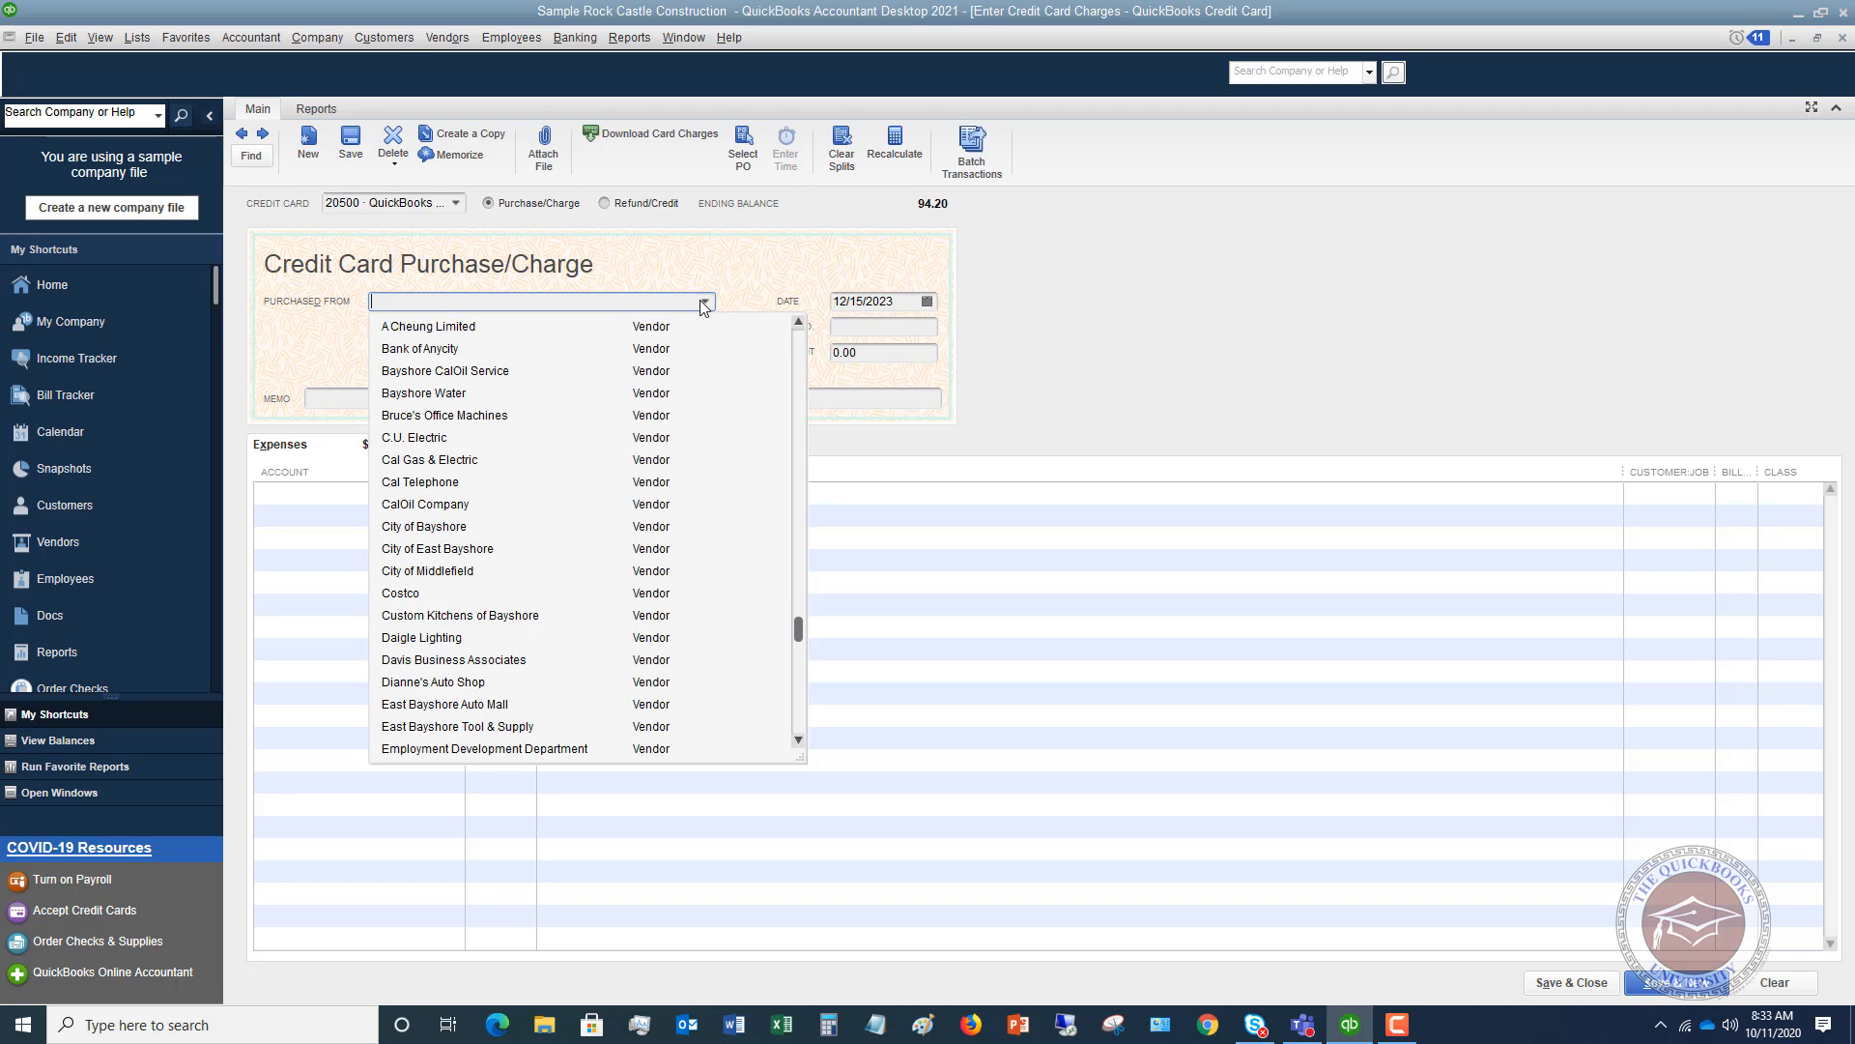
{"action": "mouse_move", "coordinate": [413, 595]}
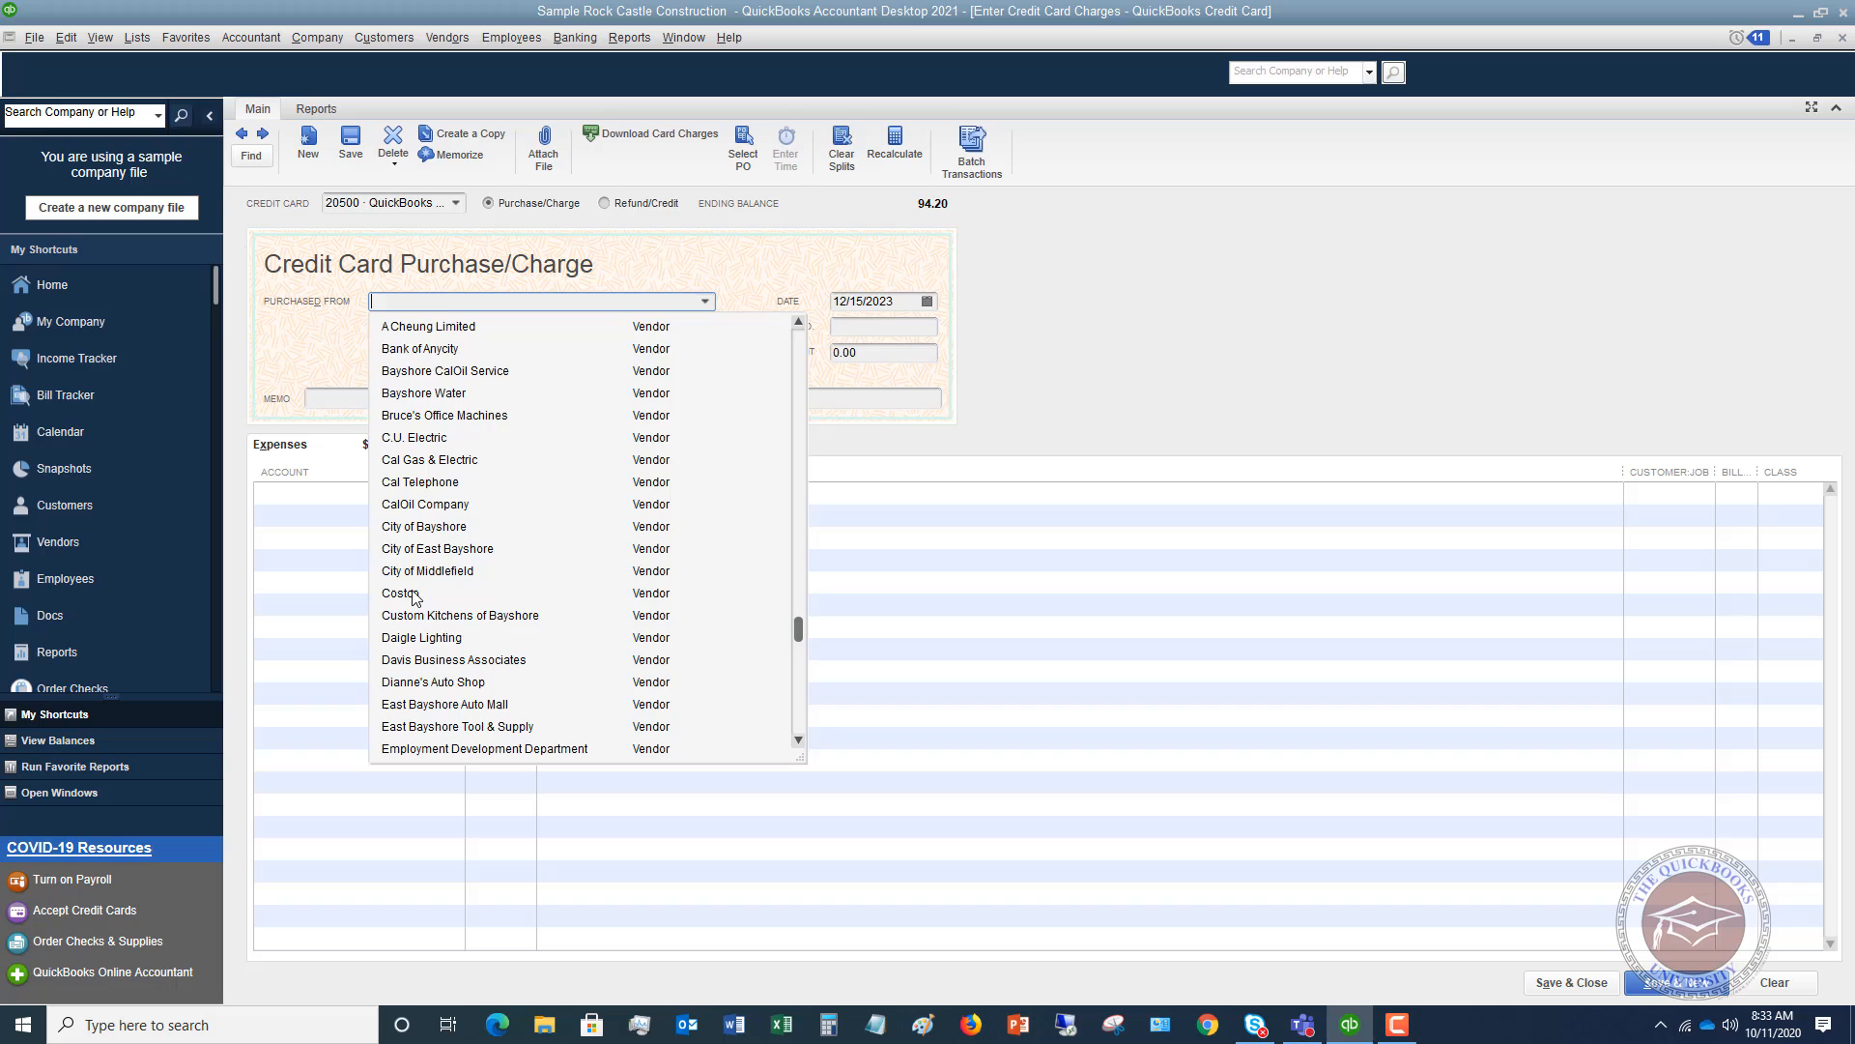
{"action": "left_click", "coordinate": [400, 593]}
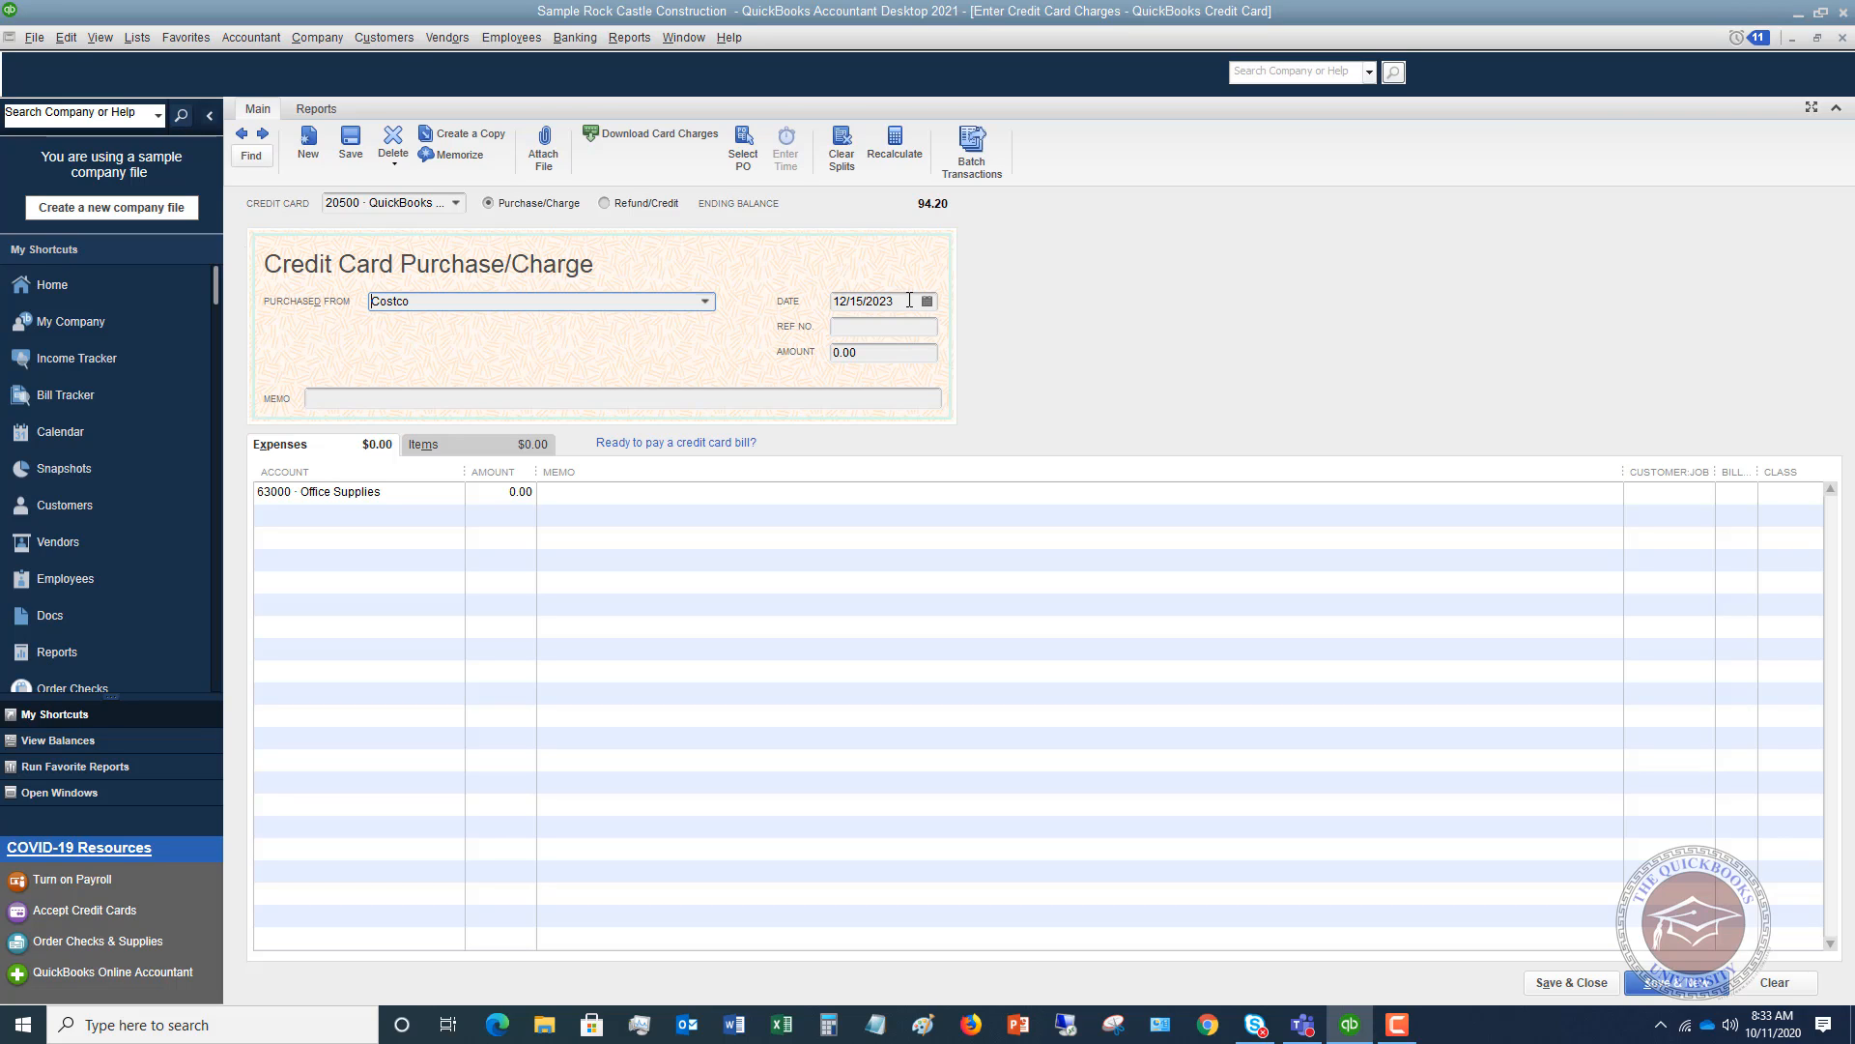
Step: Pick November 30, 2023 from the date calendar
{"action": "left_click", "coordinate": [928, 301]}
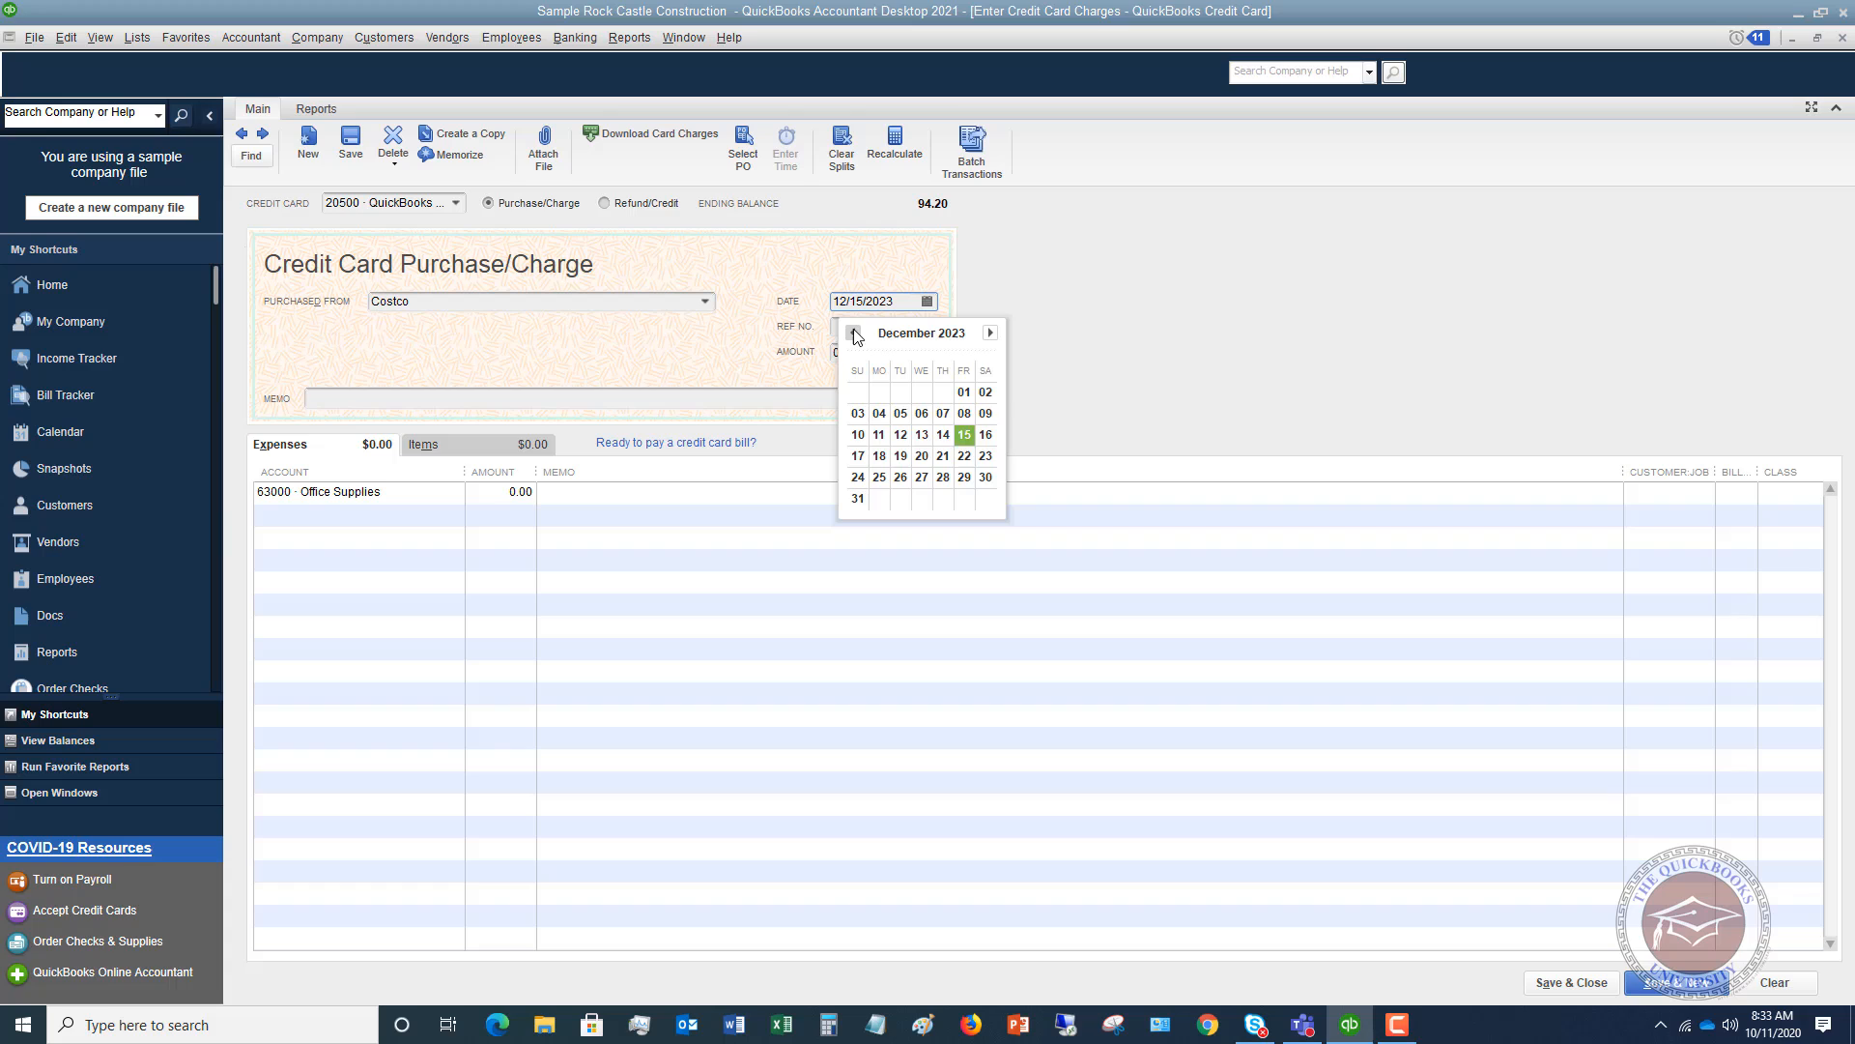
{"action": "left_click", "coordinate": [854, 332]}
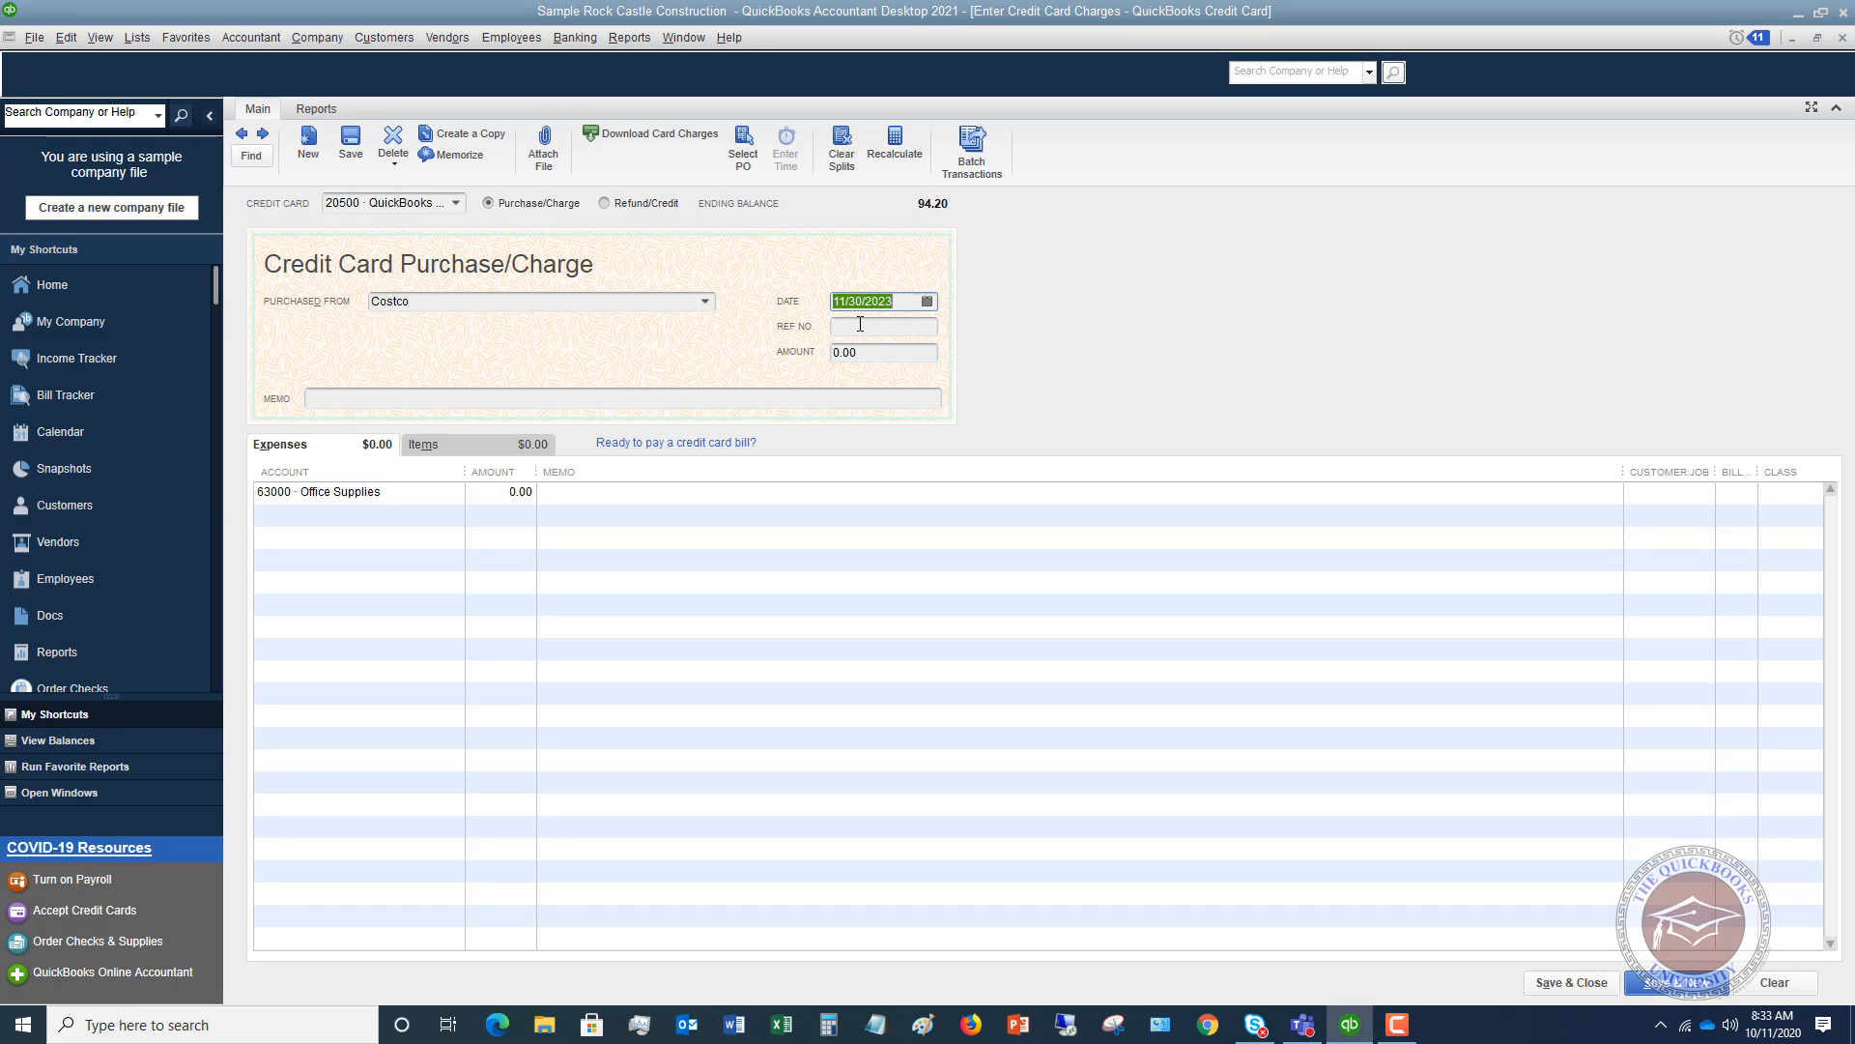
{"action": "left_click", "coordinate": [882, 326]}
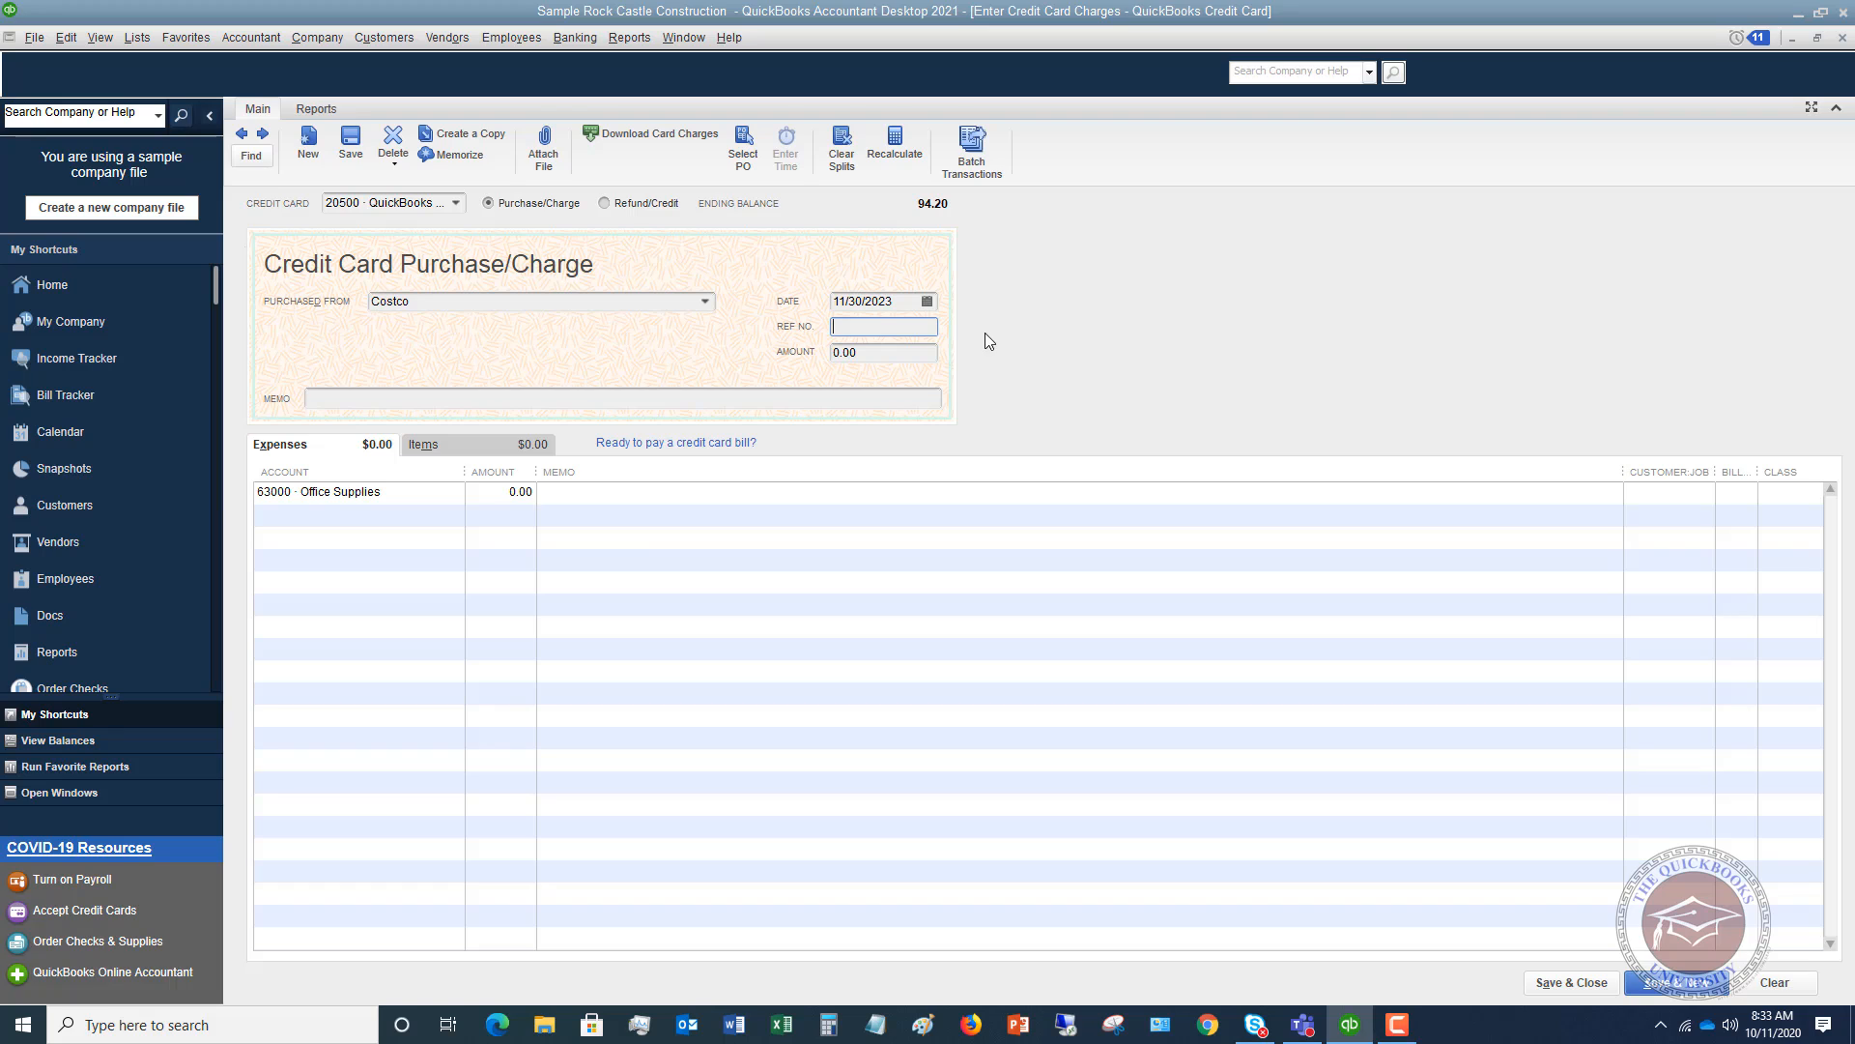
Step: Enter 51.23 as the Costco charge amount
{"action": "left_click", "coordinate": [881, 351]}
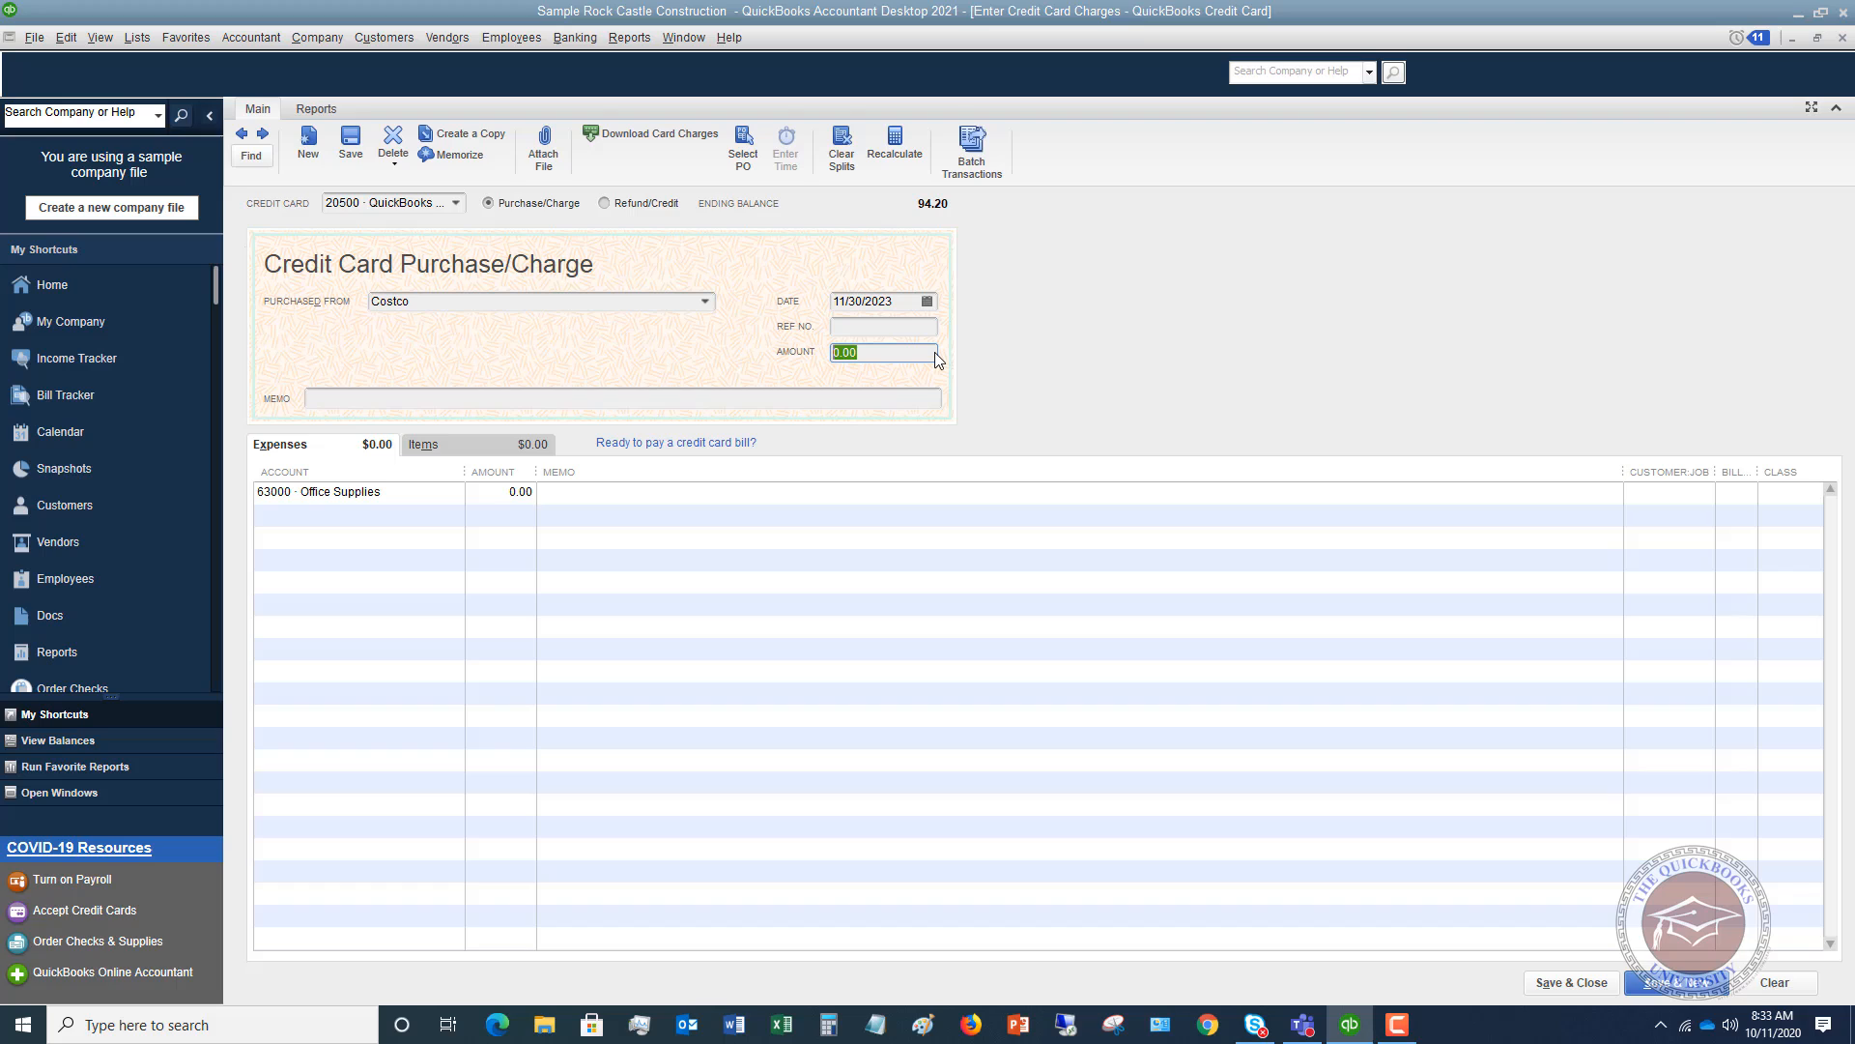
{"action": "type", "text": "51"}
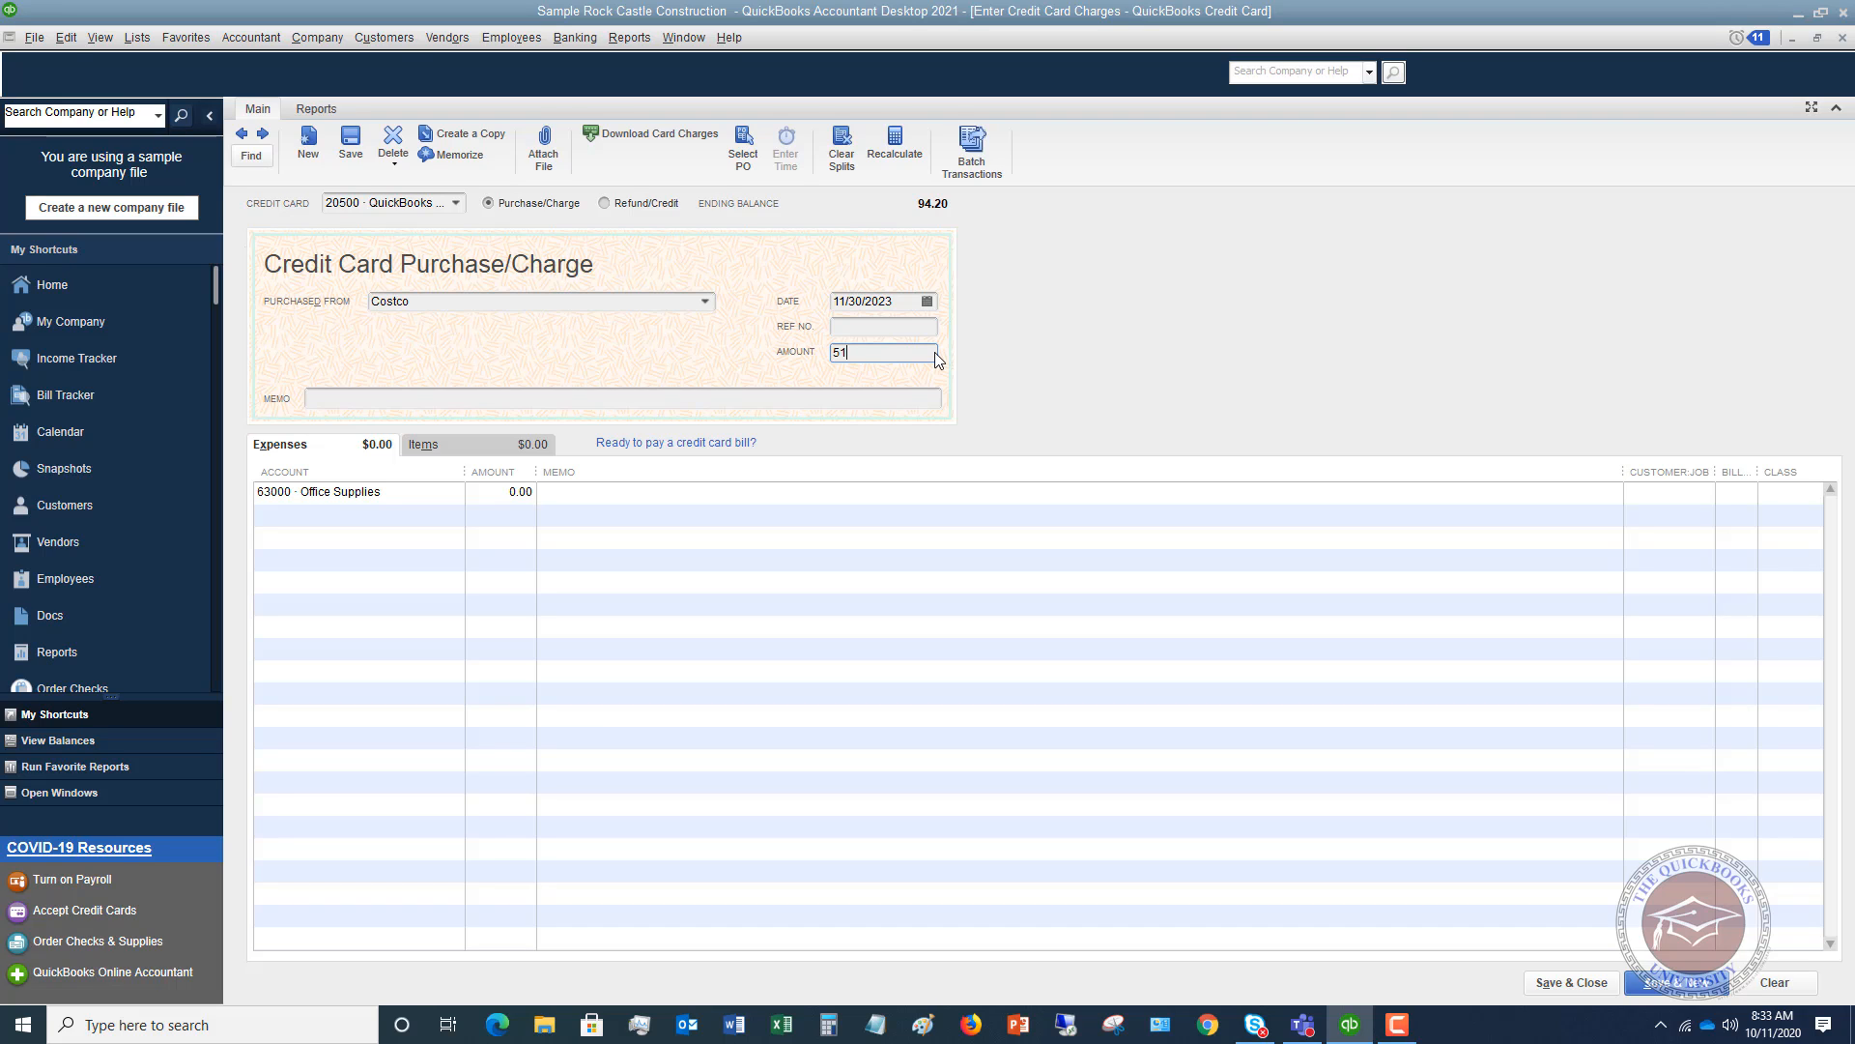
{"action": "type", "text": ".23"}
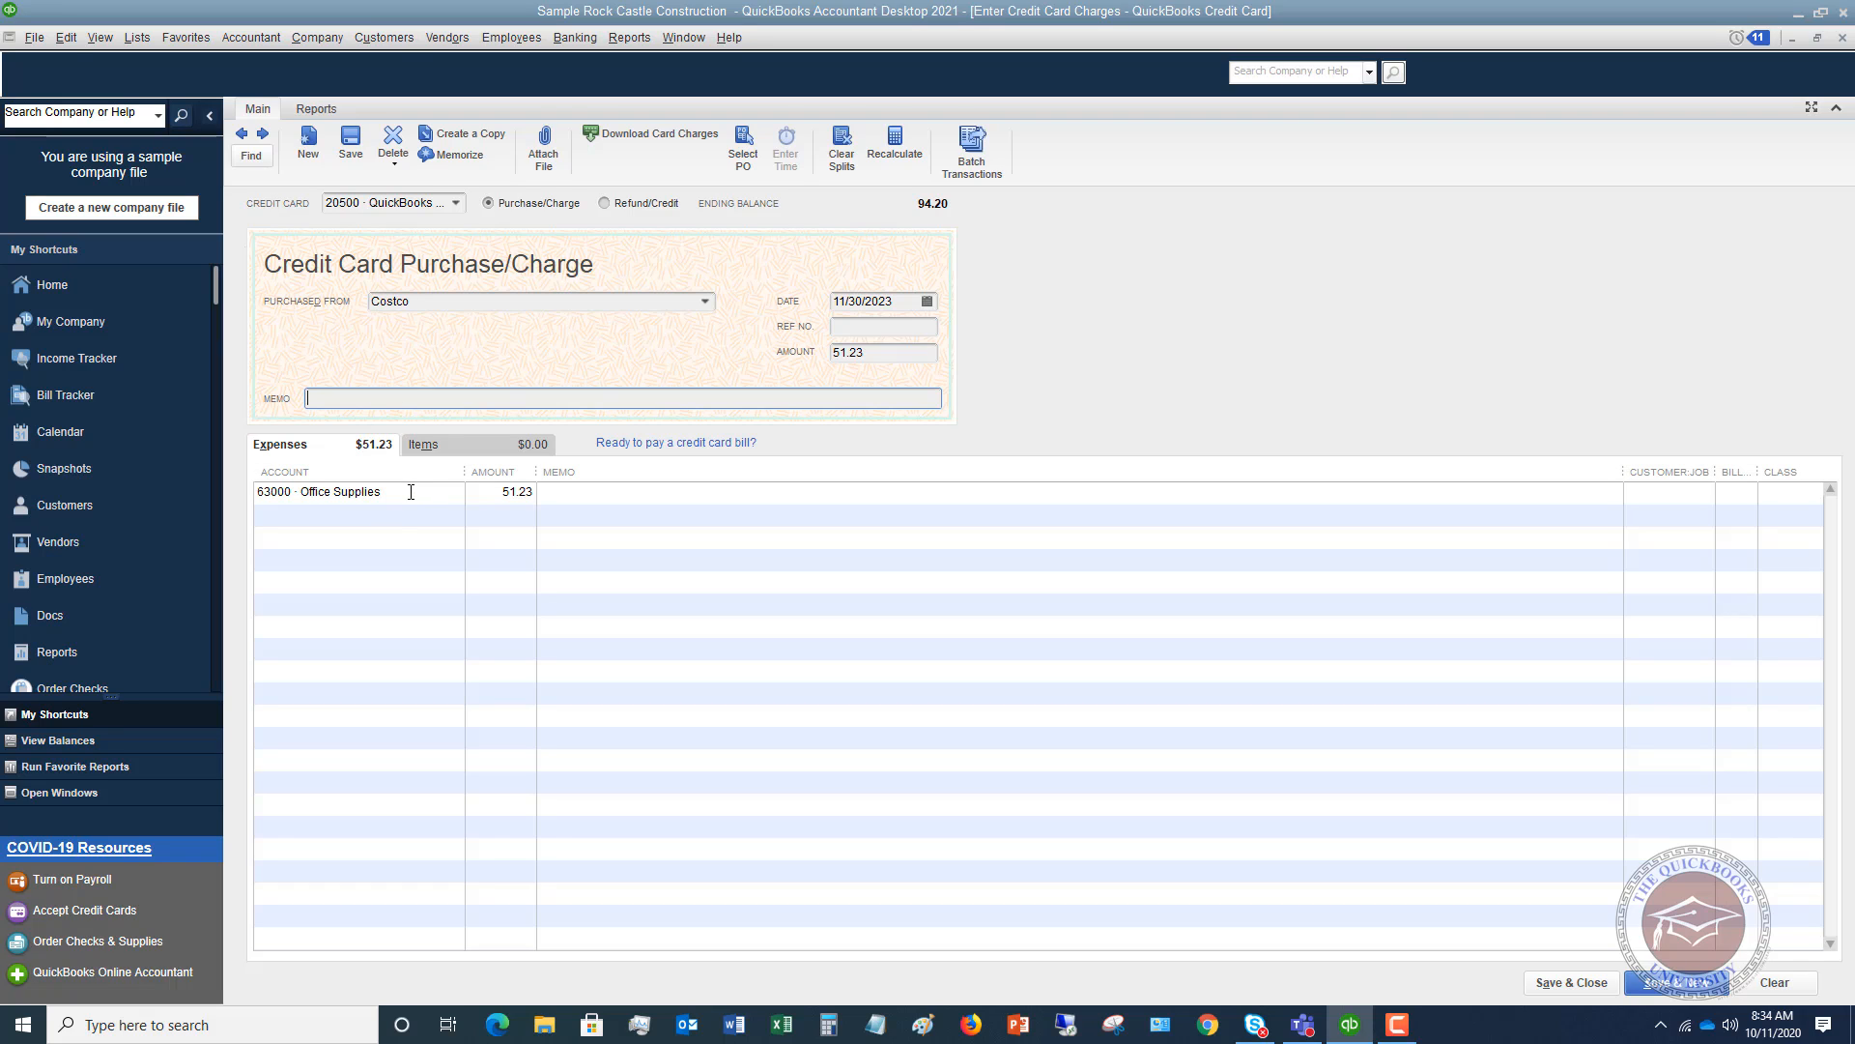
Step: Review the Office Supplies expense line, then Save & Close the charge
{"action": "left_click", "coordinate": [343, 492]}
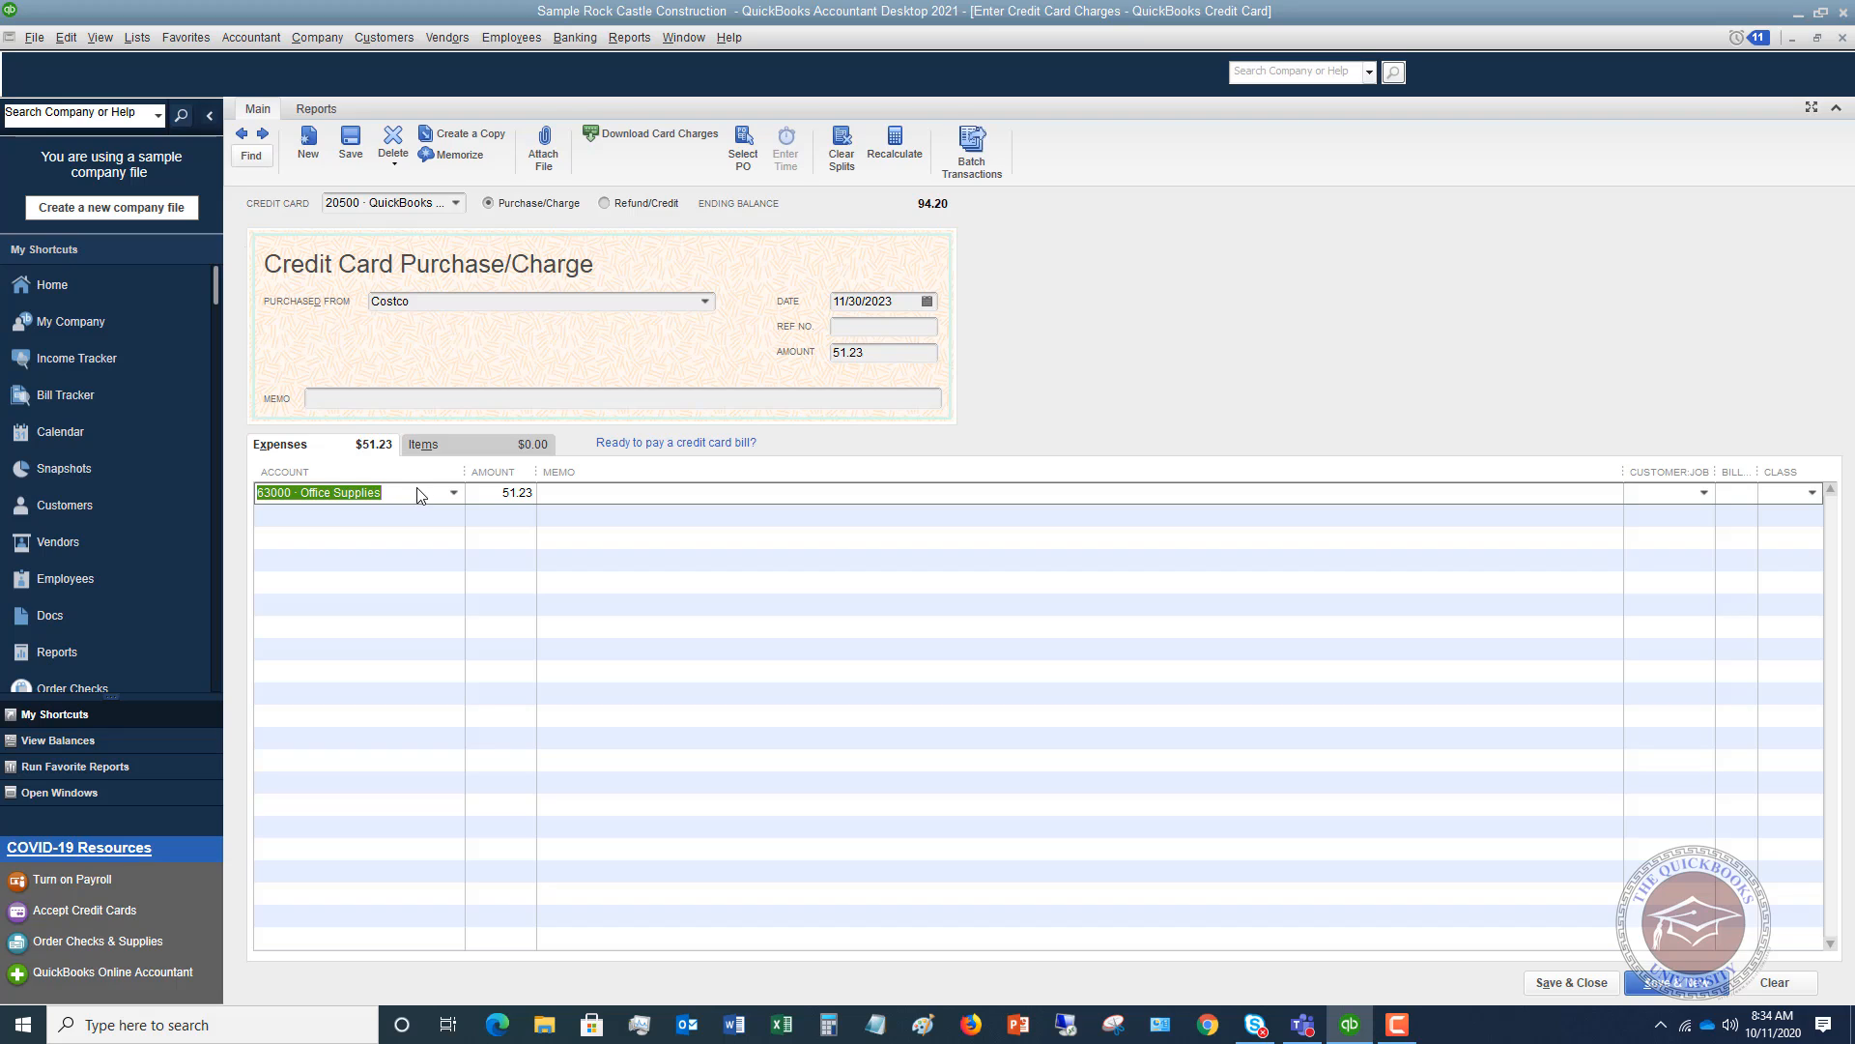
{"action": "mouse_move", "coordinate": [459, 496]}
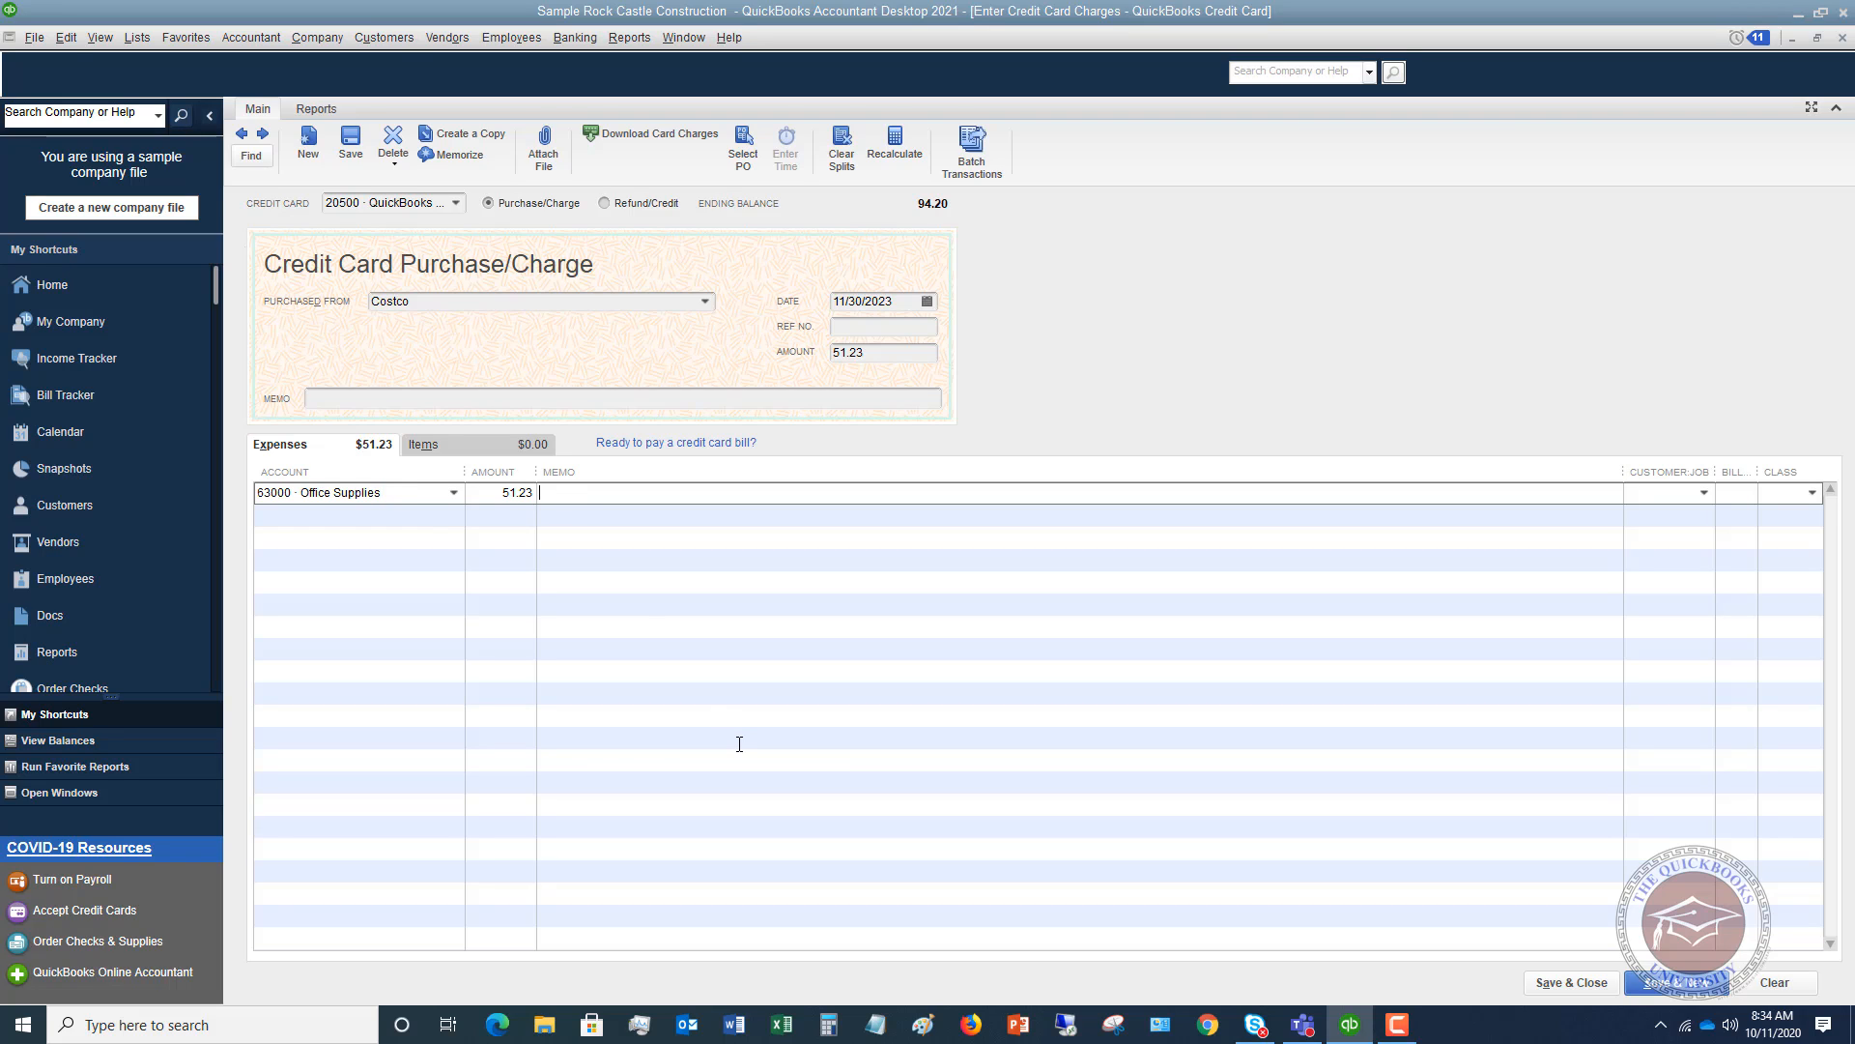
{"action": "mouse_move", "coordinate": [738, 734]}
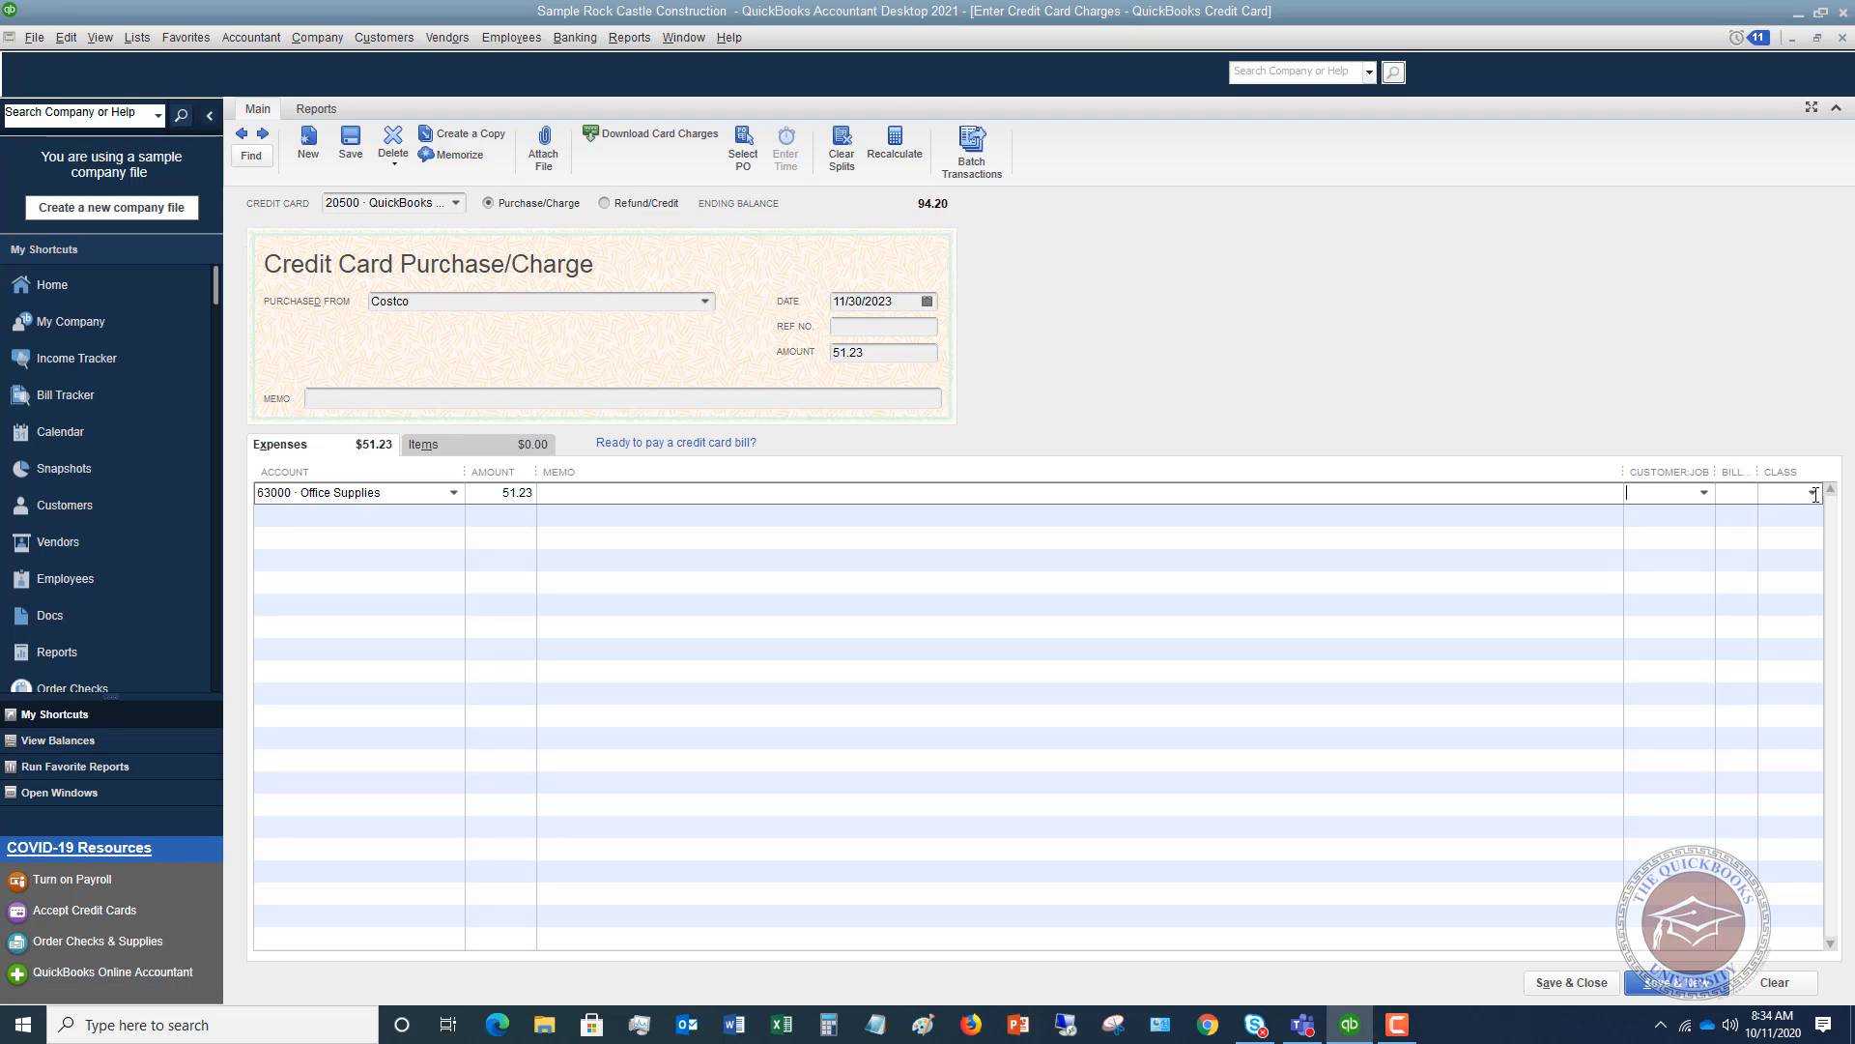
{"action": "mouse_move", "coordinate": [1817, 500]}
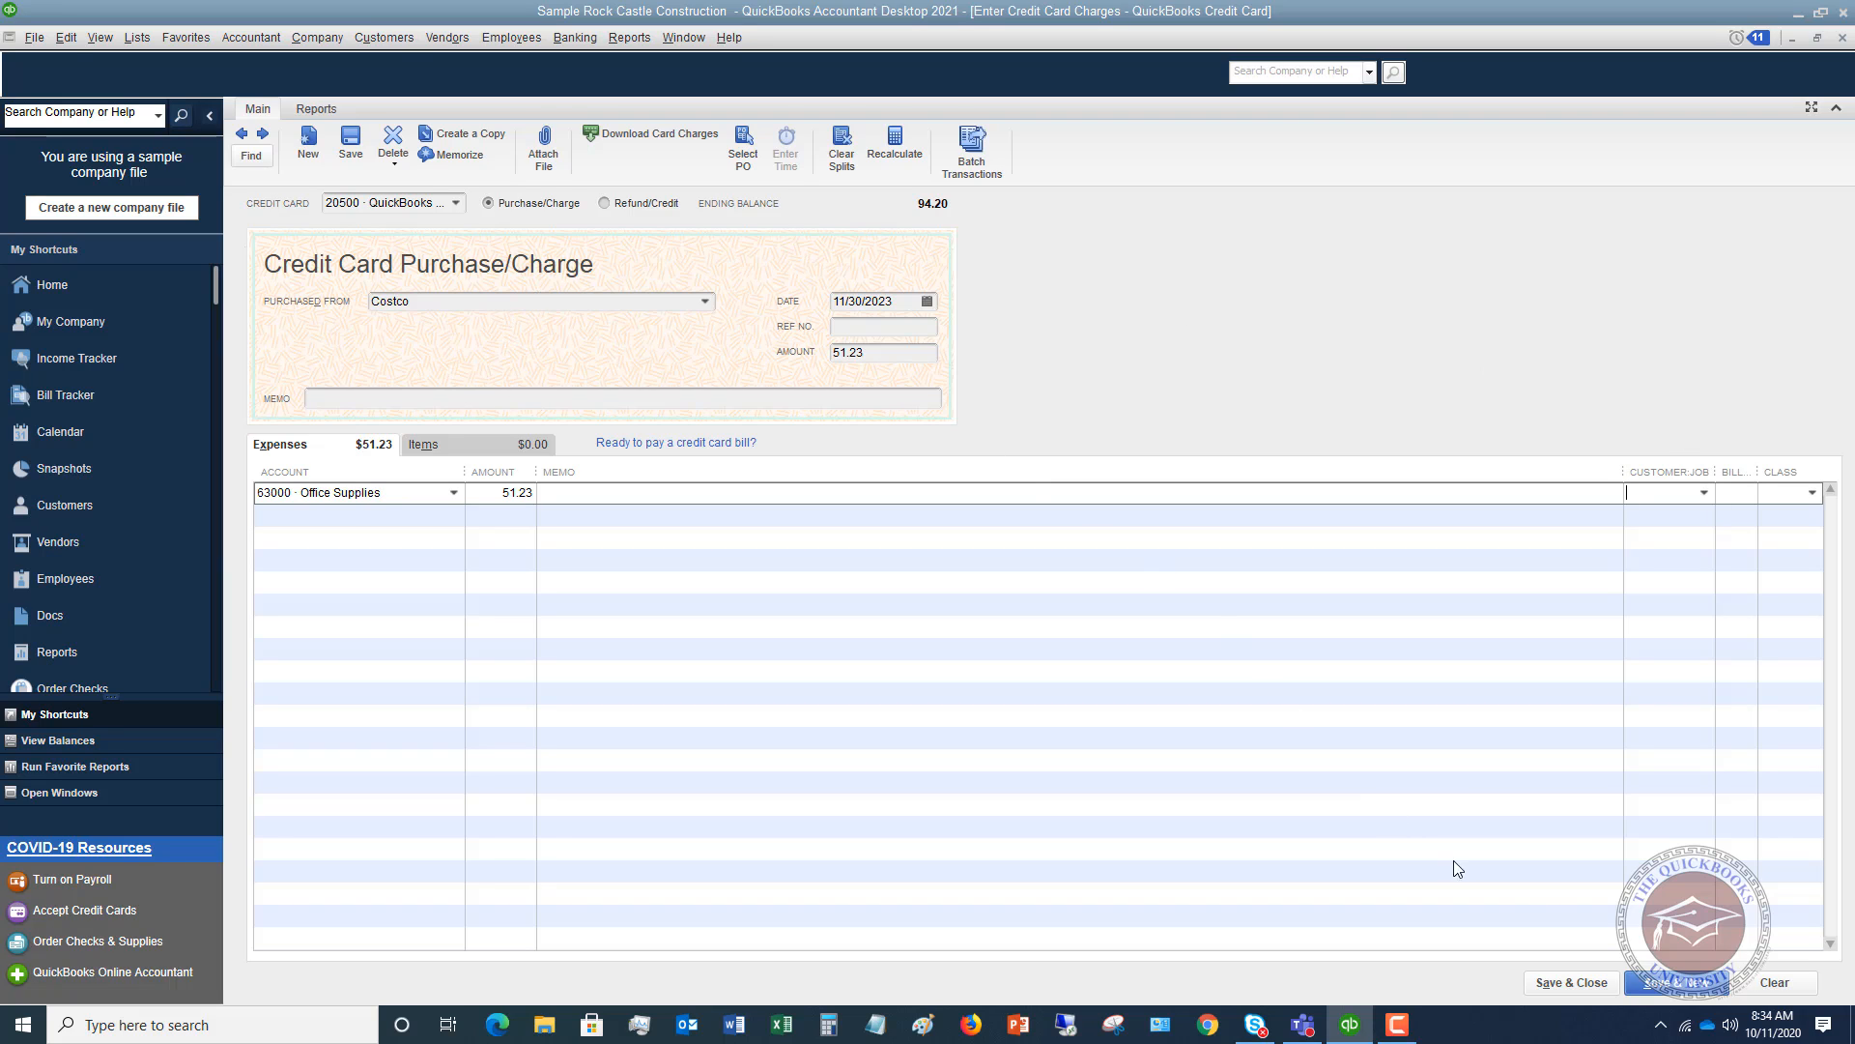
{"action": "mouse_move", "coordinate": [1585, 941]}
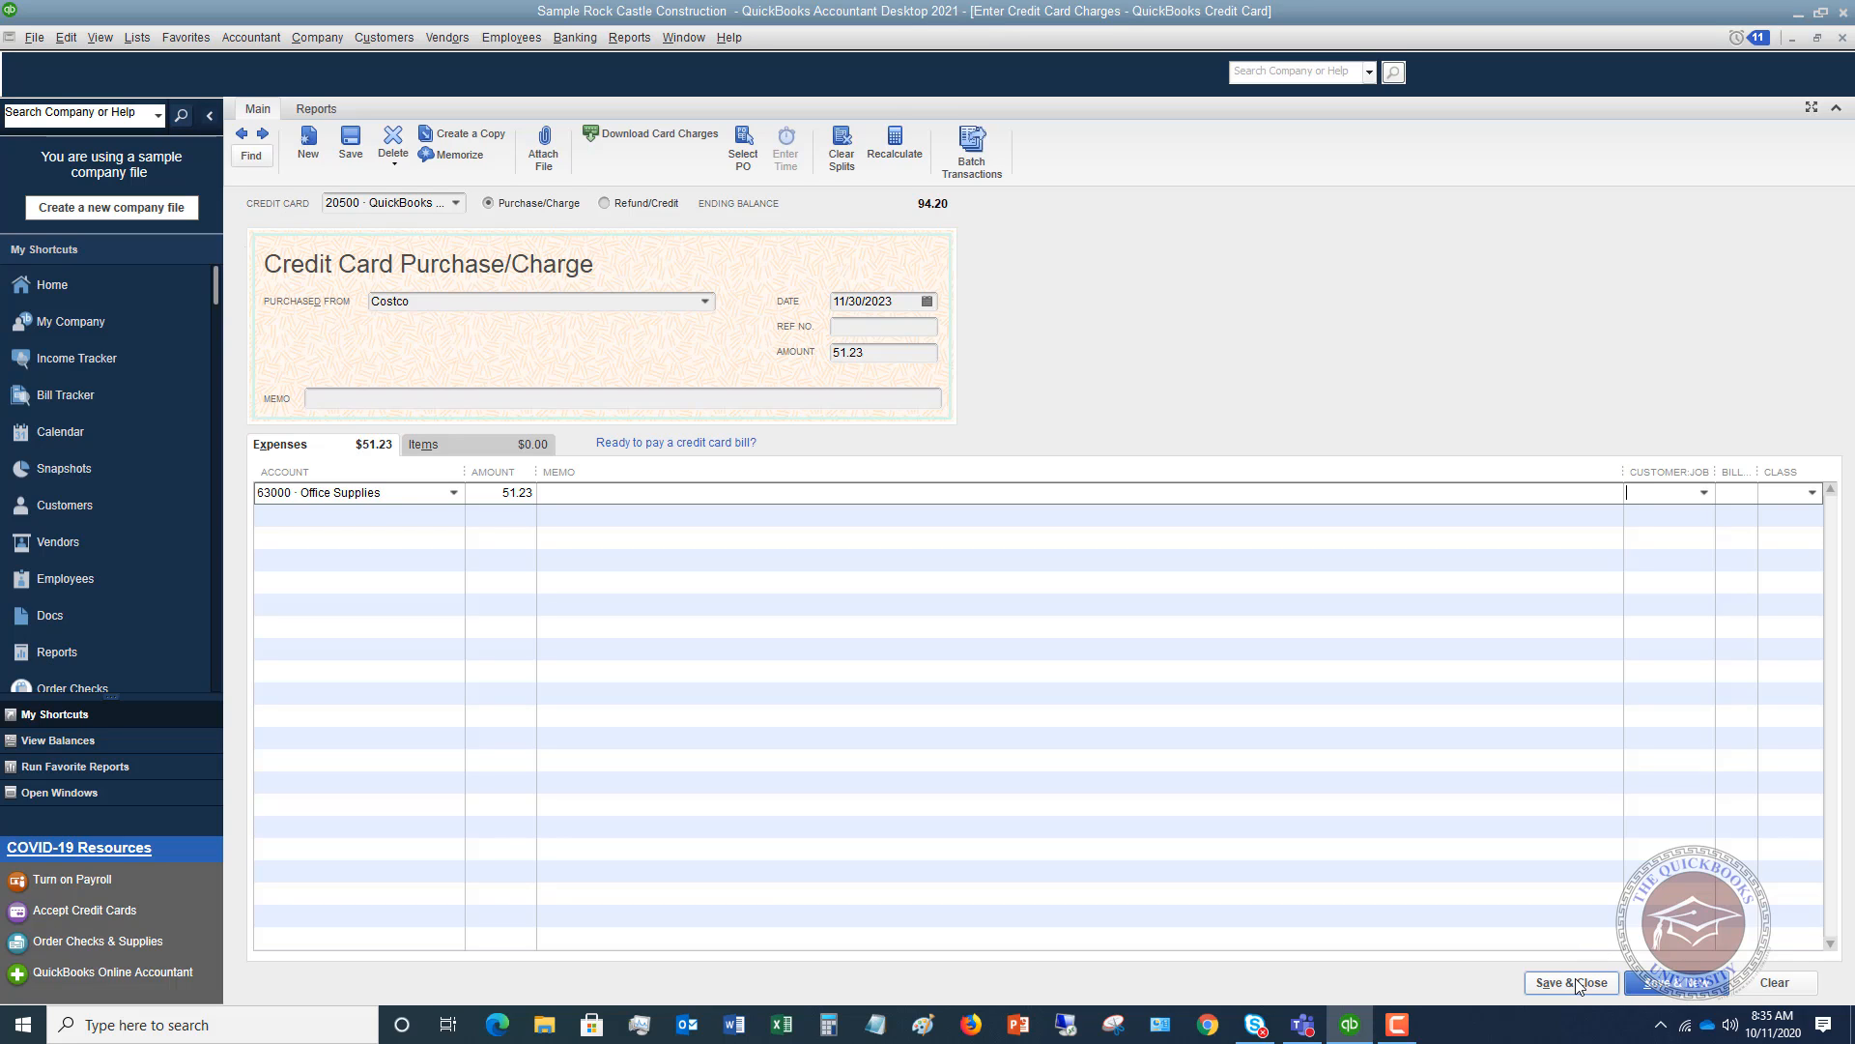
{"action": "left_click", "coordinate": [1569, 982]}
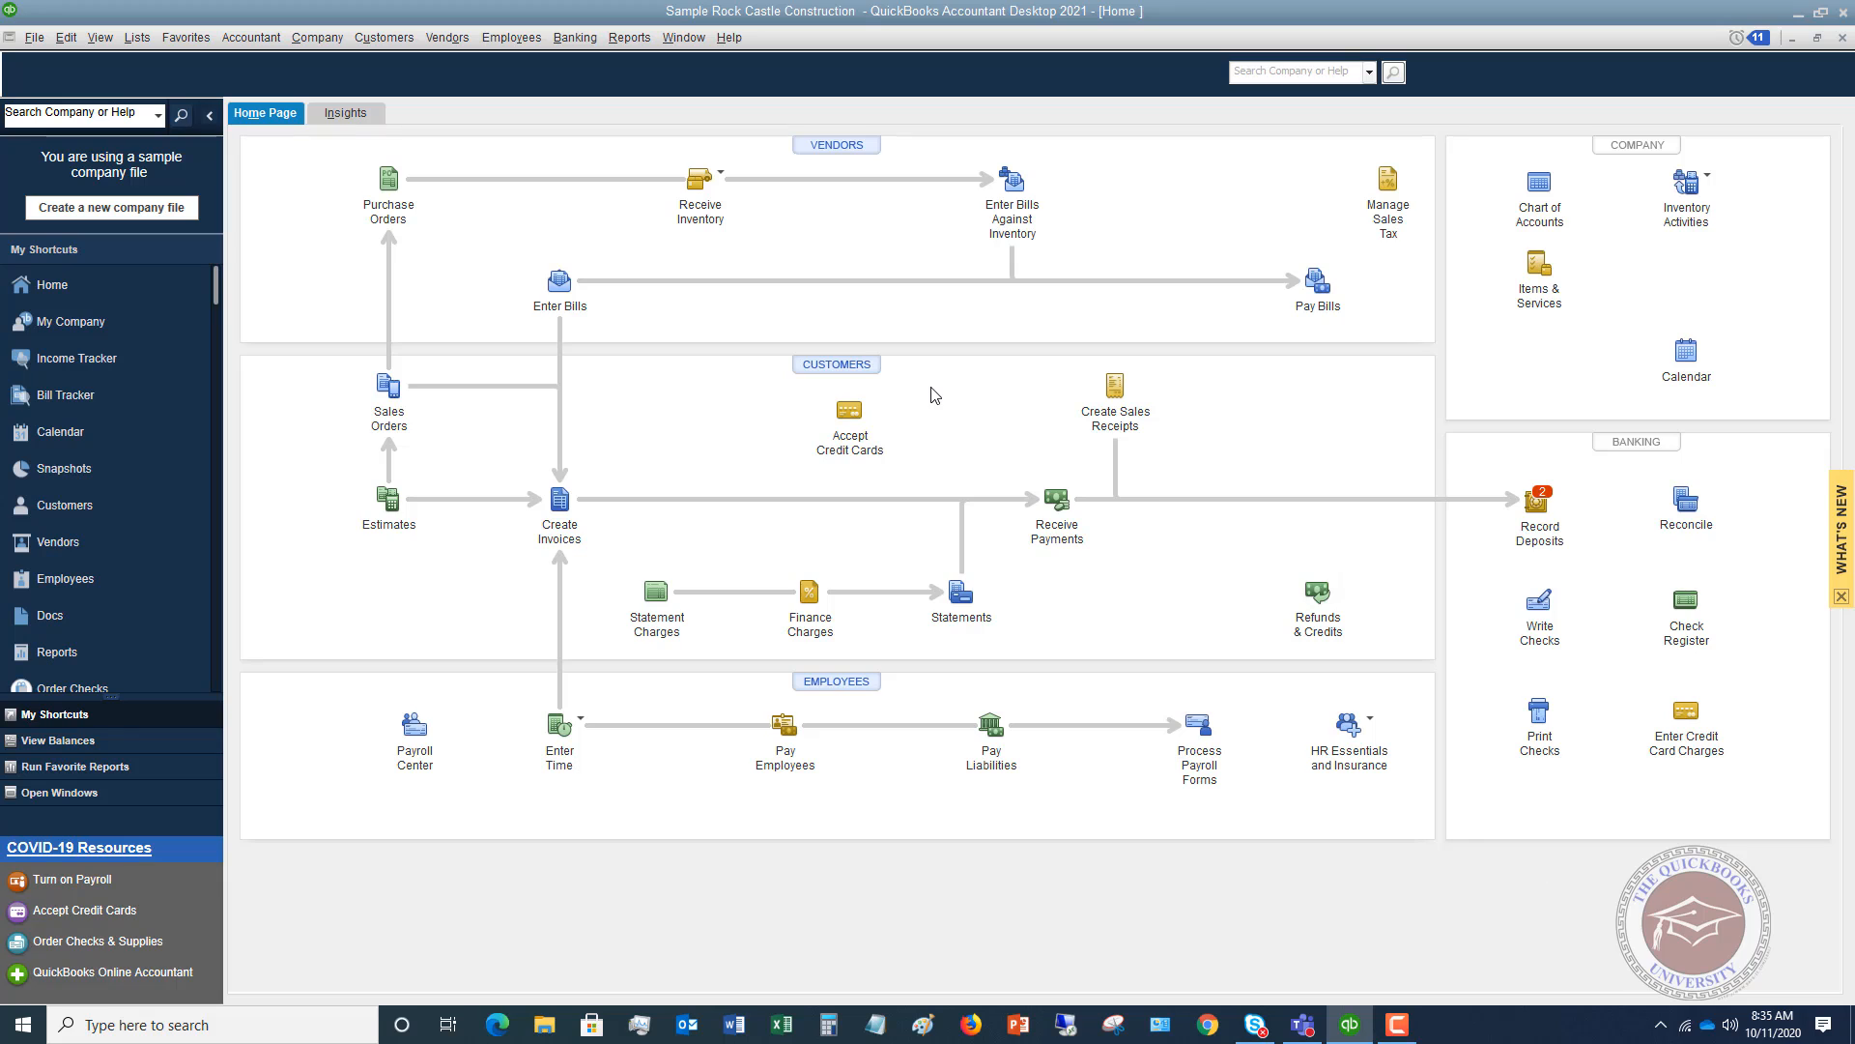